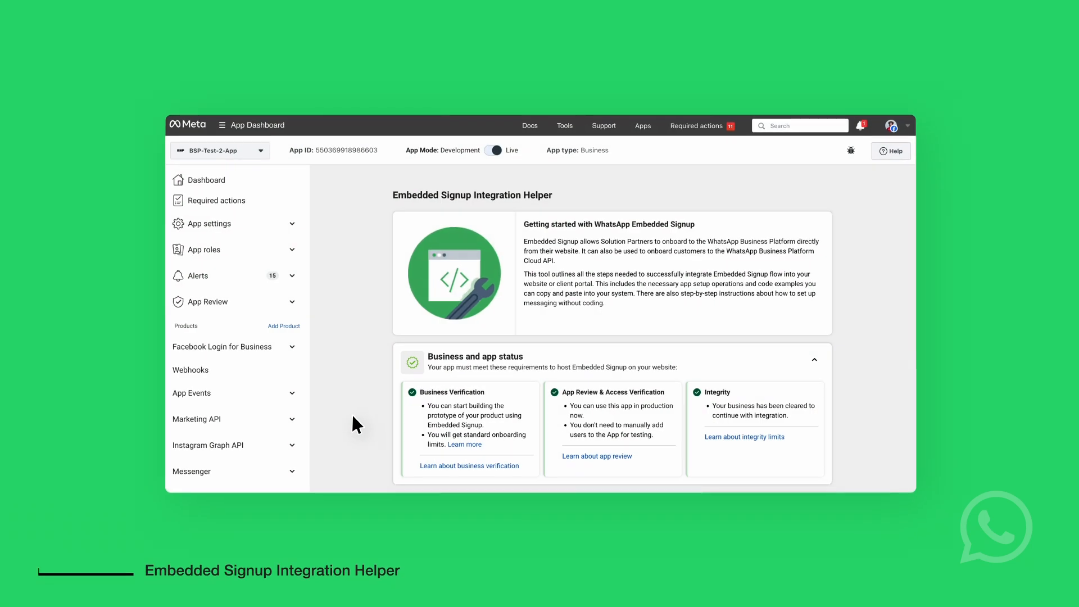
- Create the Facebook Login for Business configuration 'ES Config demo September 2' and select it
scroll("down", 3)
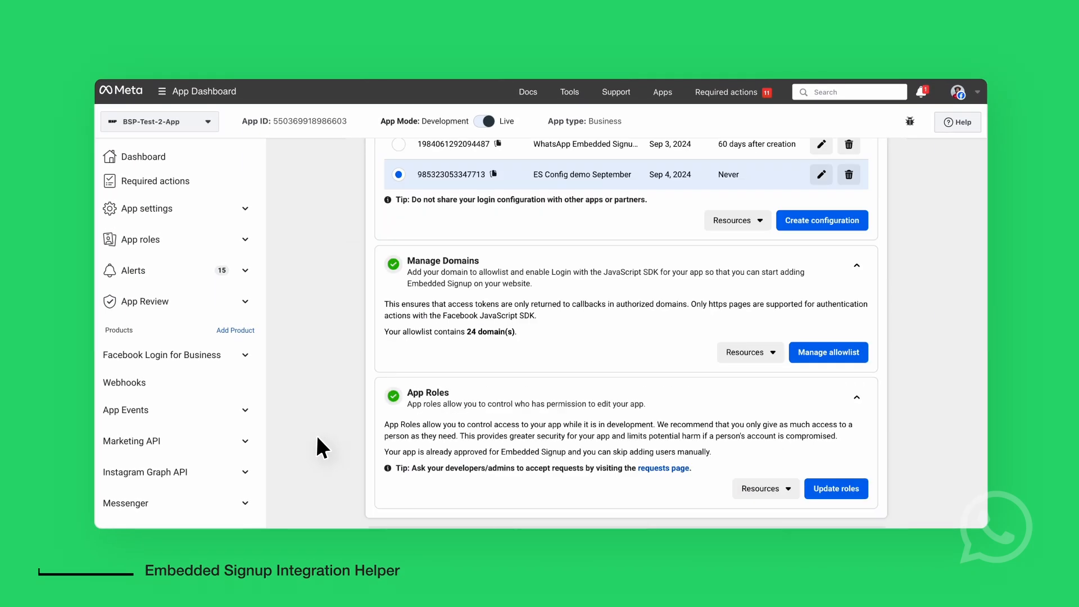
scroll("down", 3)
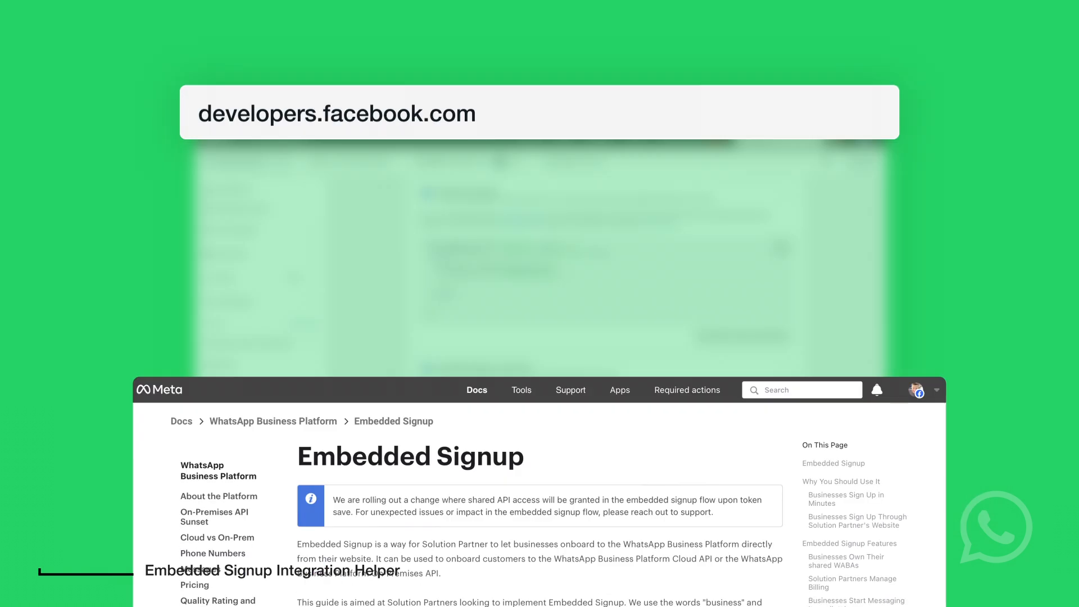
left_click(832, 536)
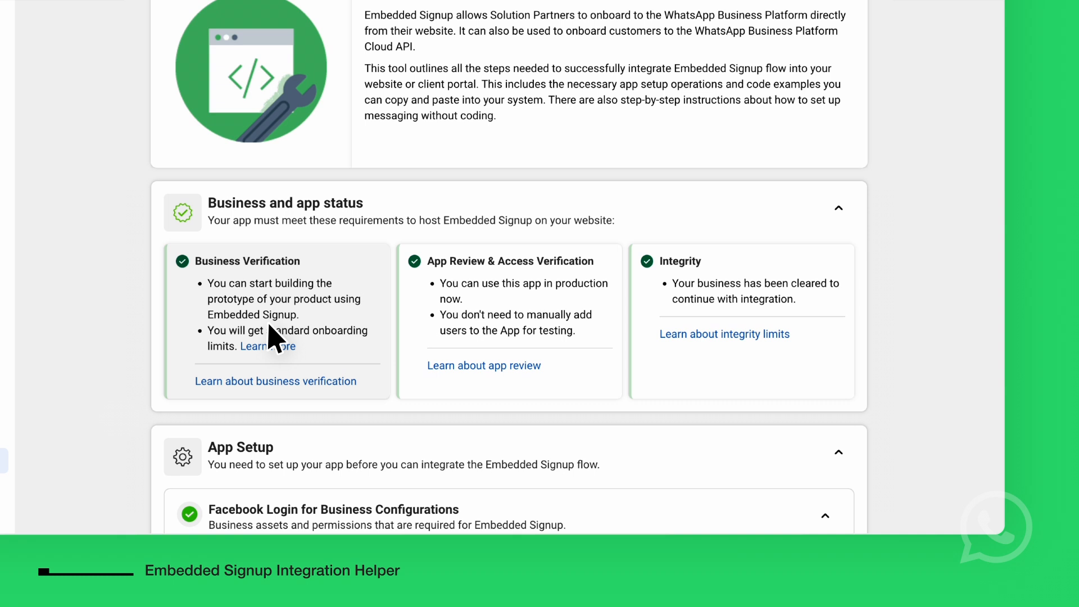
mouse_move(509, 337)
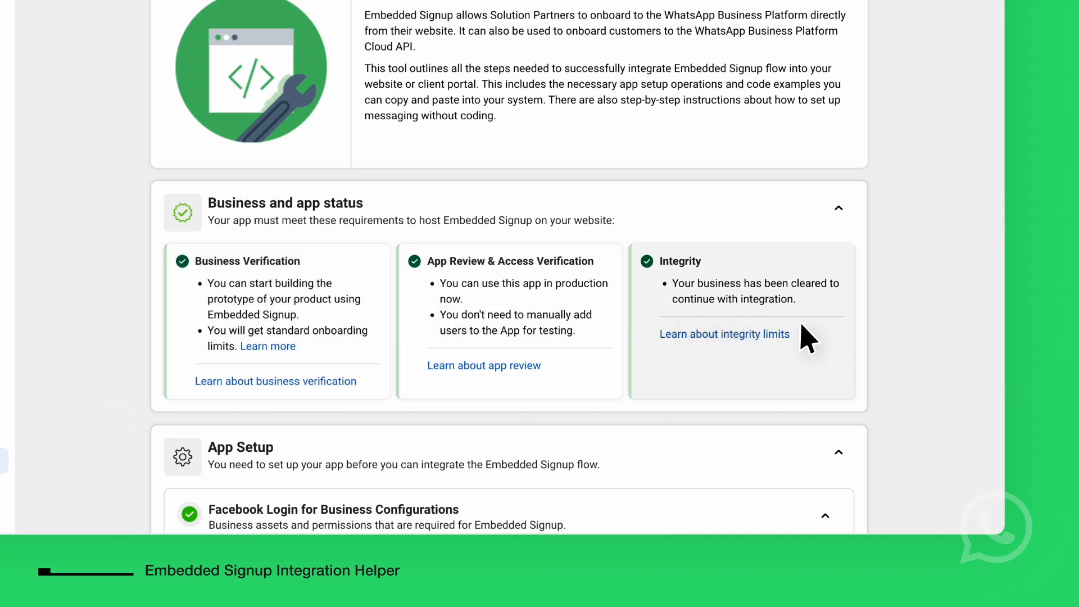
mouse_move(923, 337)
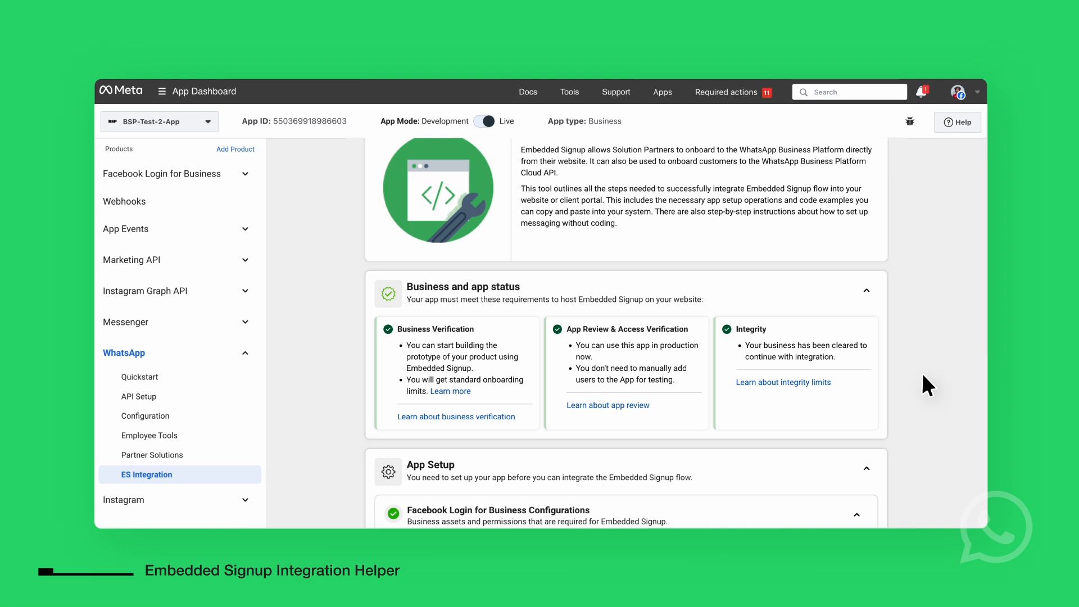
scroll("down", 3)
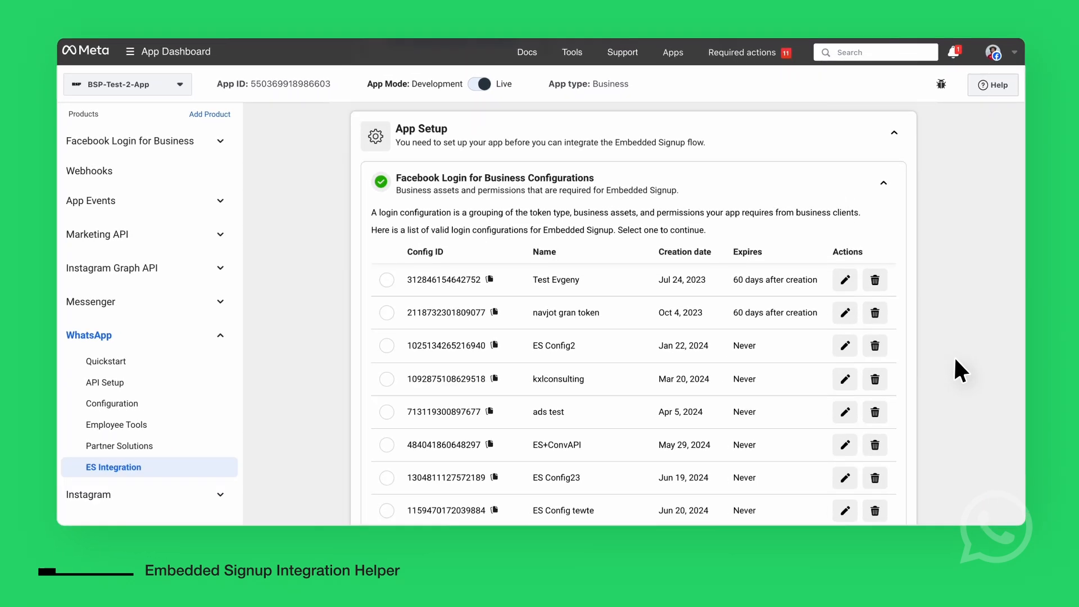
left_click(366, 330)
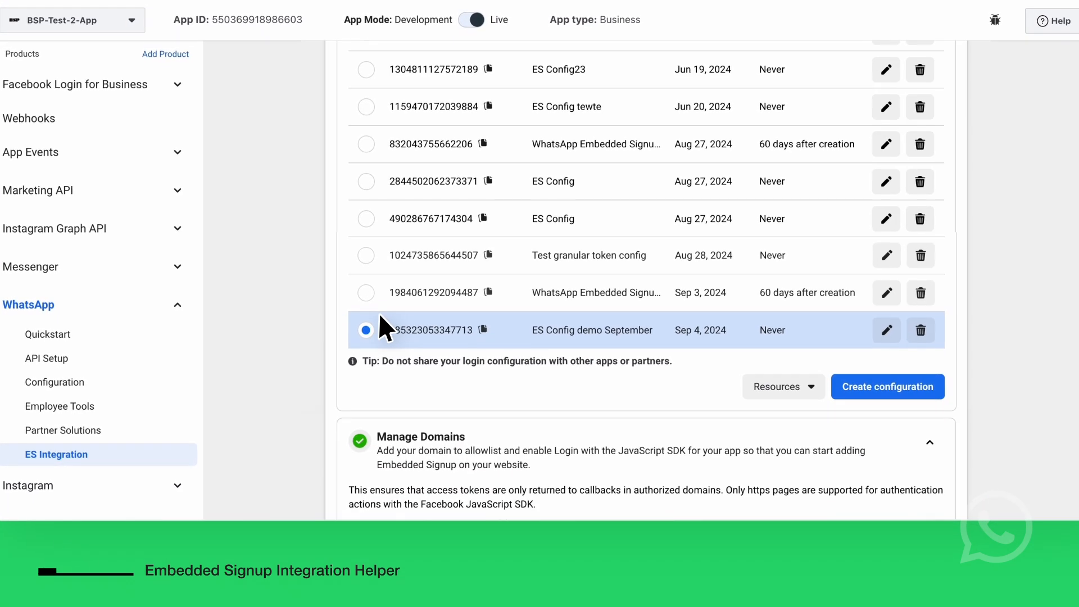
left_click(366, 255)
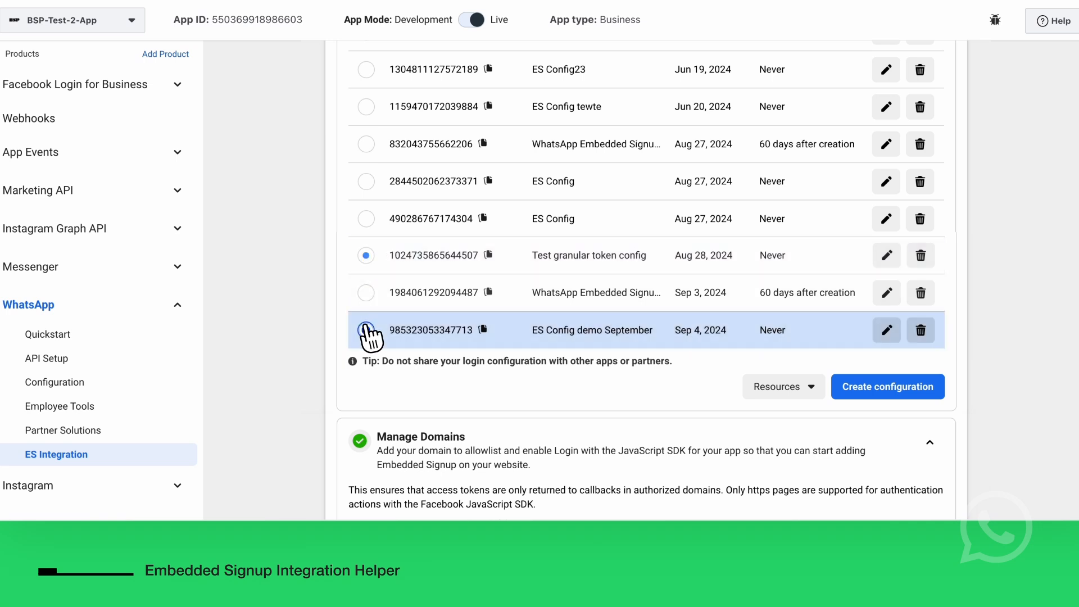
left_click(887, 386)
type("ES Config demo September 2")
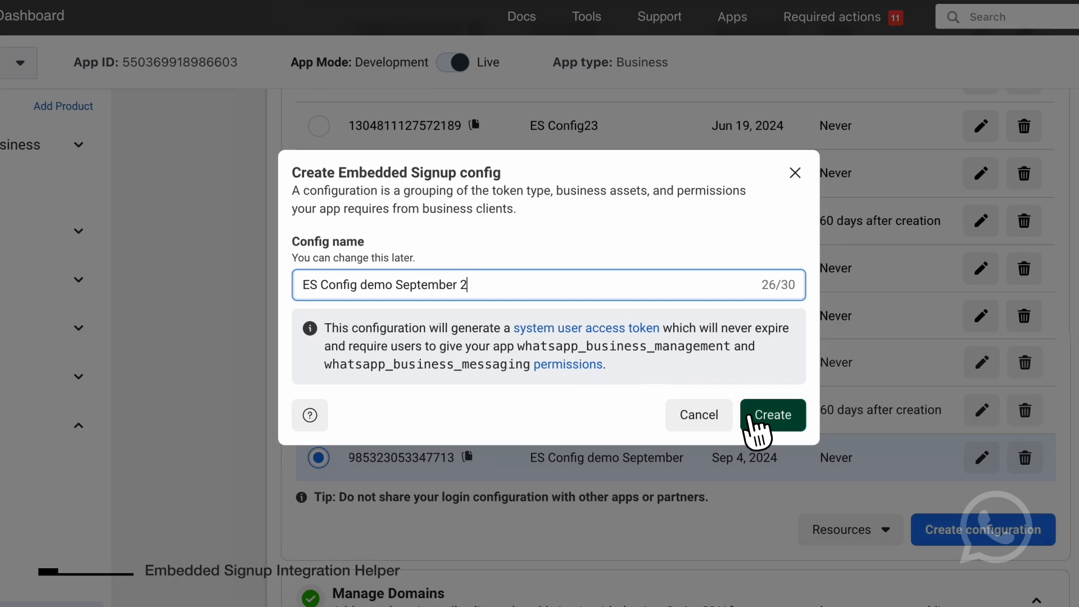
left_click(773, 415)
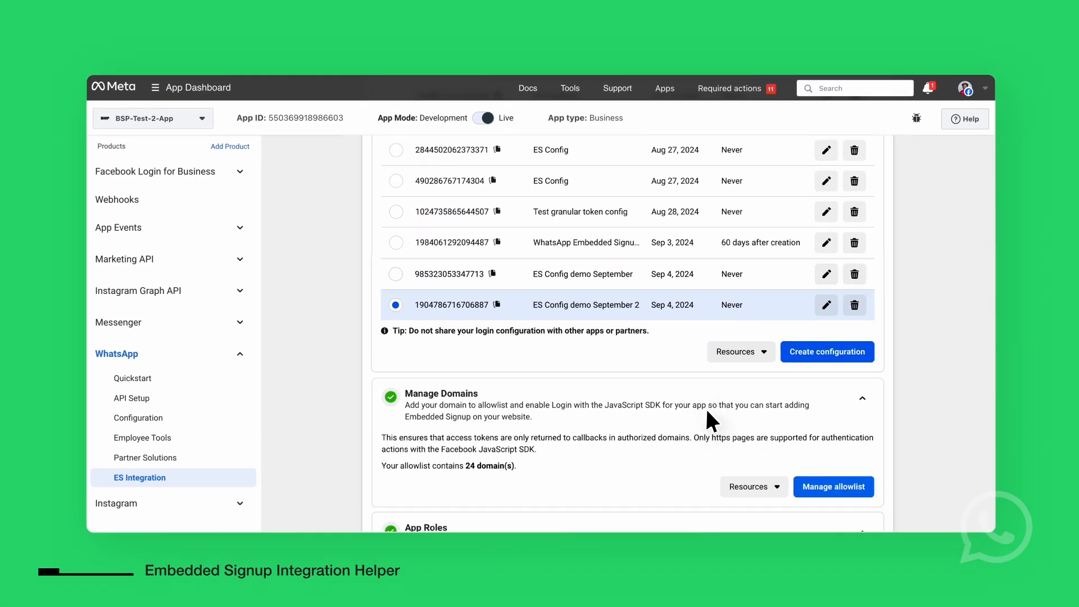
scroll("down", 3)
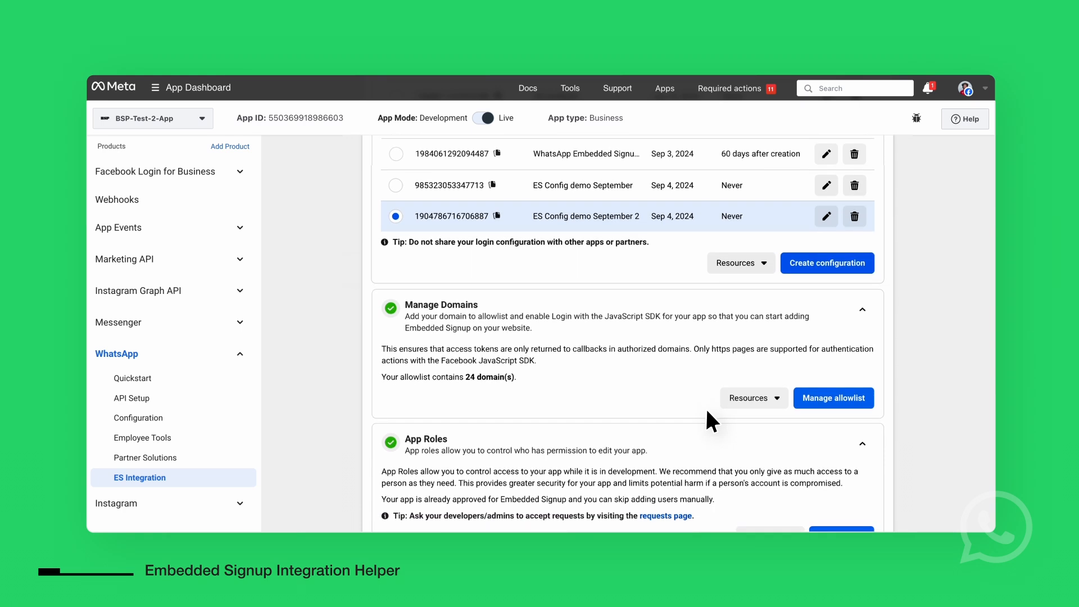
mouse_move(754, 420)
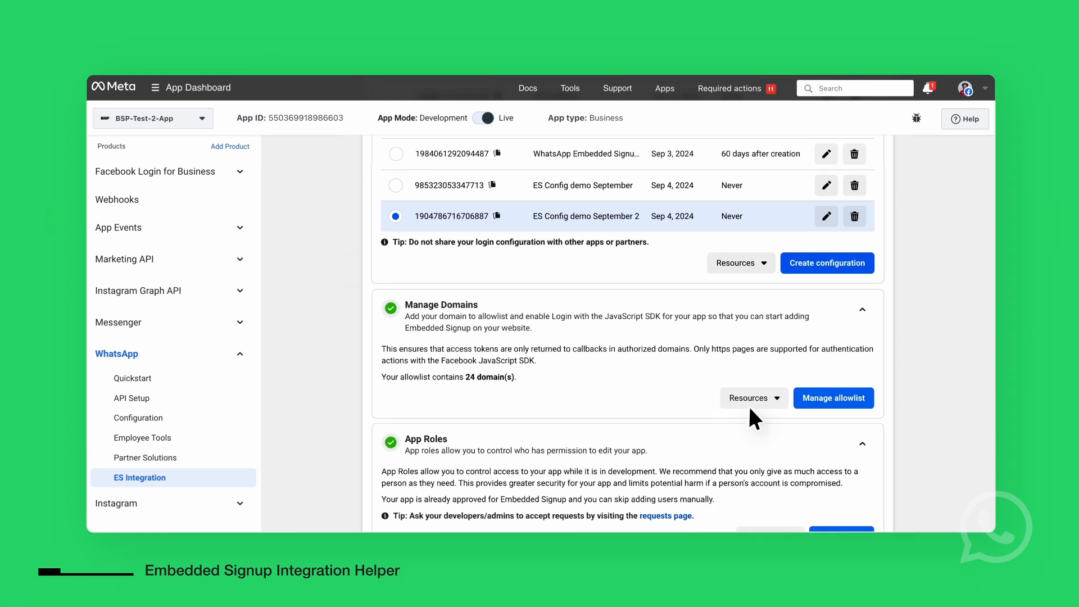
left_click(834, 398)
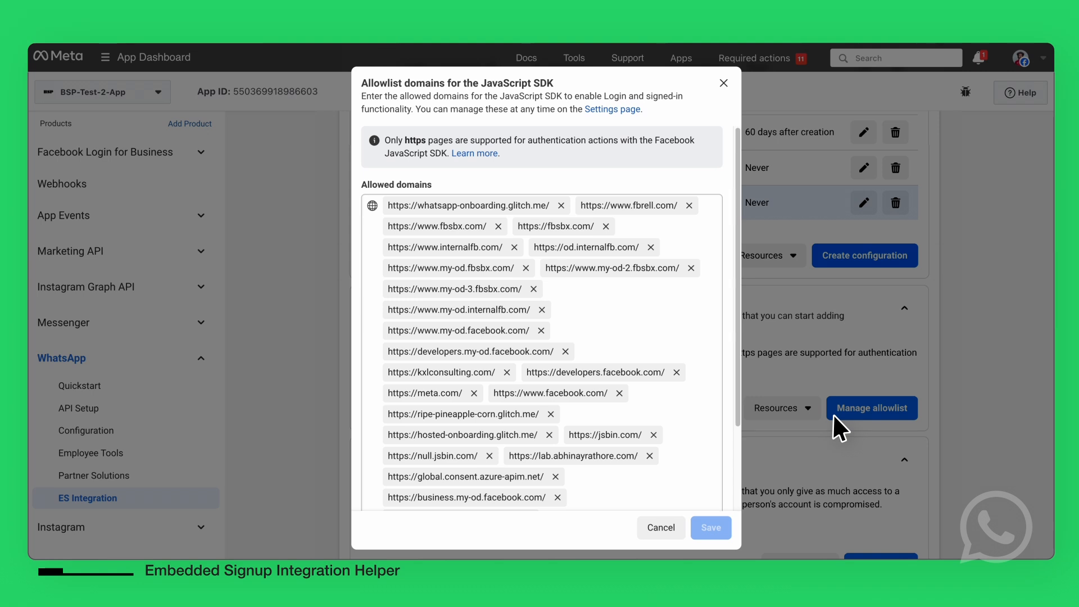
left_click(724, 82)
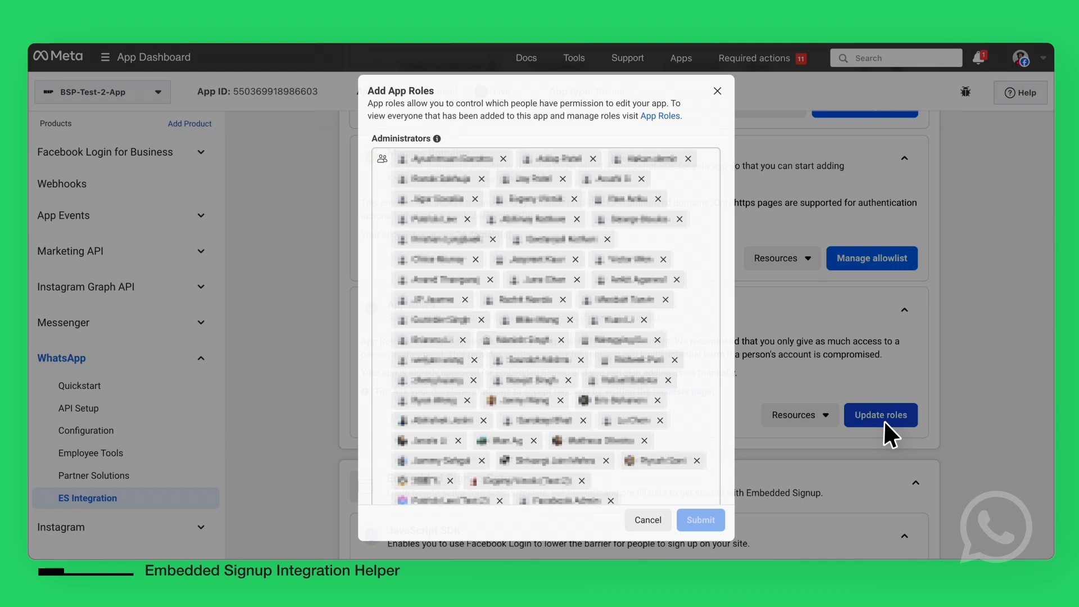
scroll("down", 3)
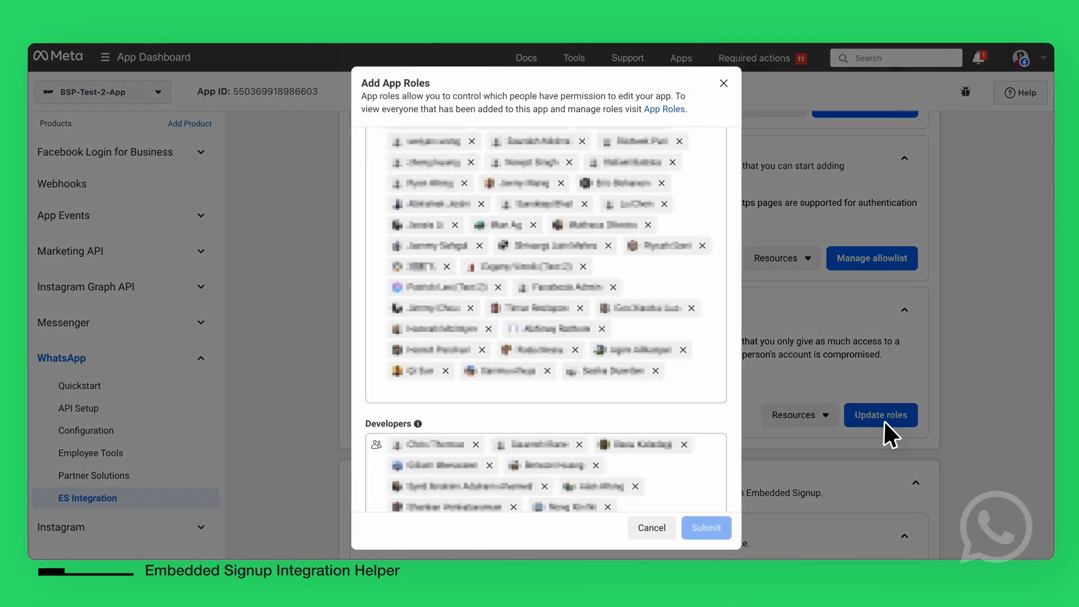
scroll("down", 3)
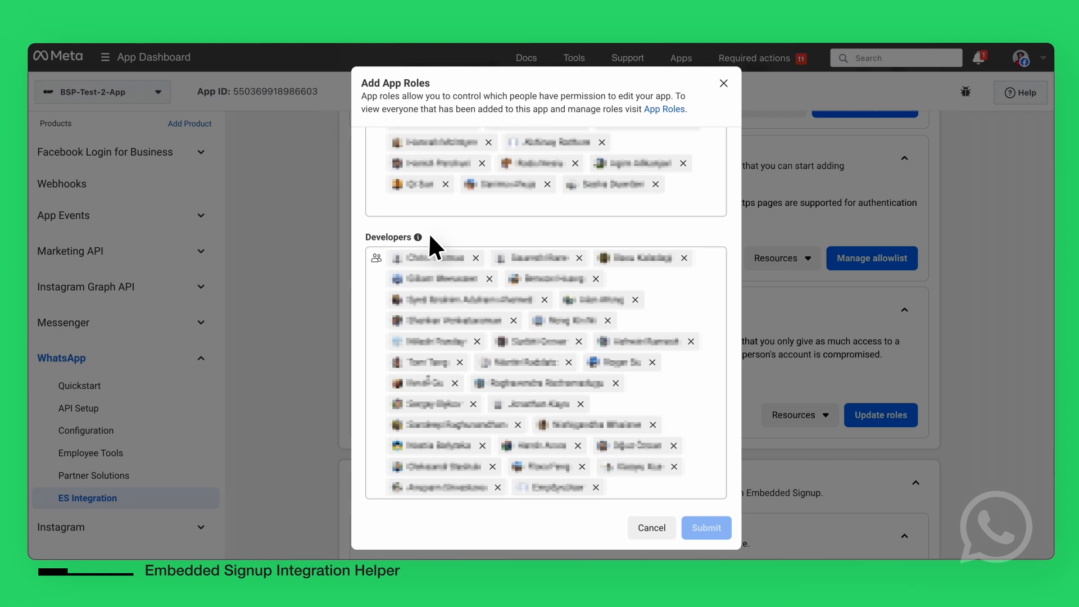
left_click(723, 82)
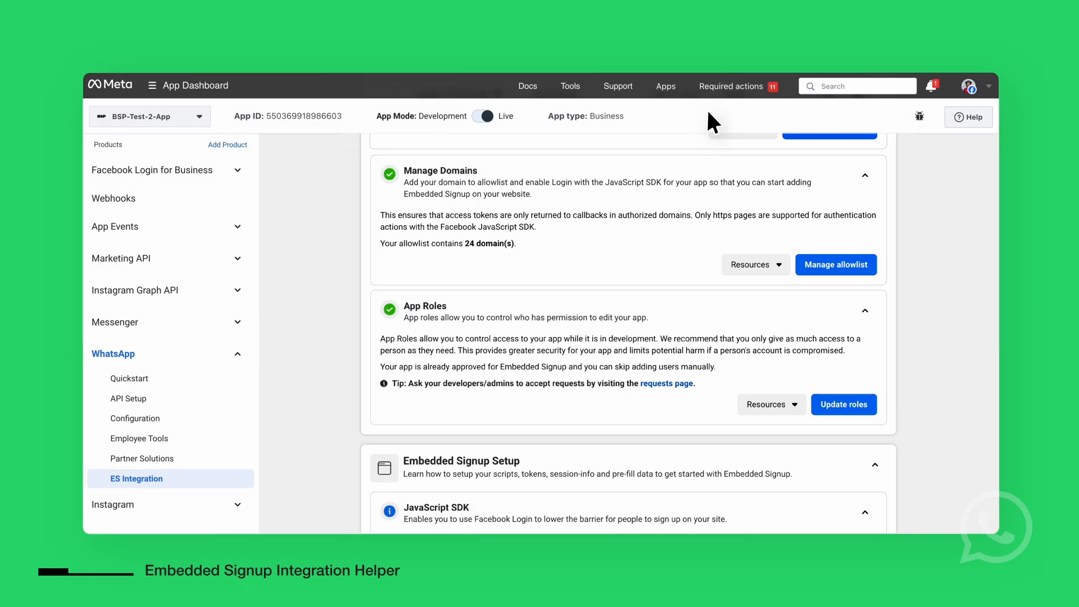
scroll("down", 3)
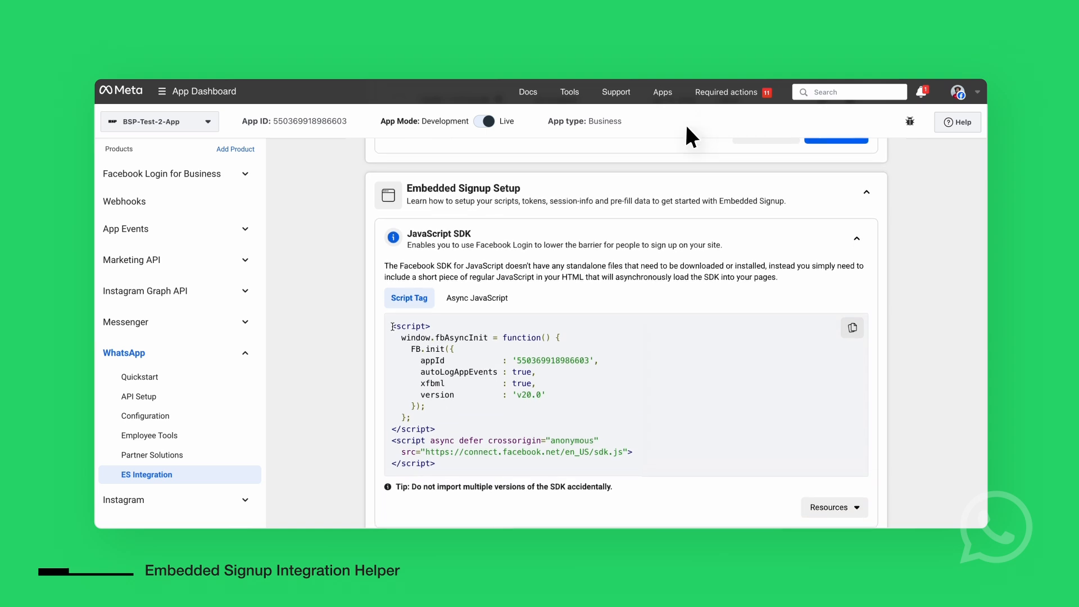
mouse_move(353, 328)
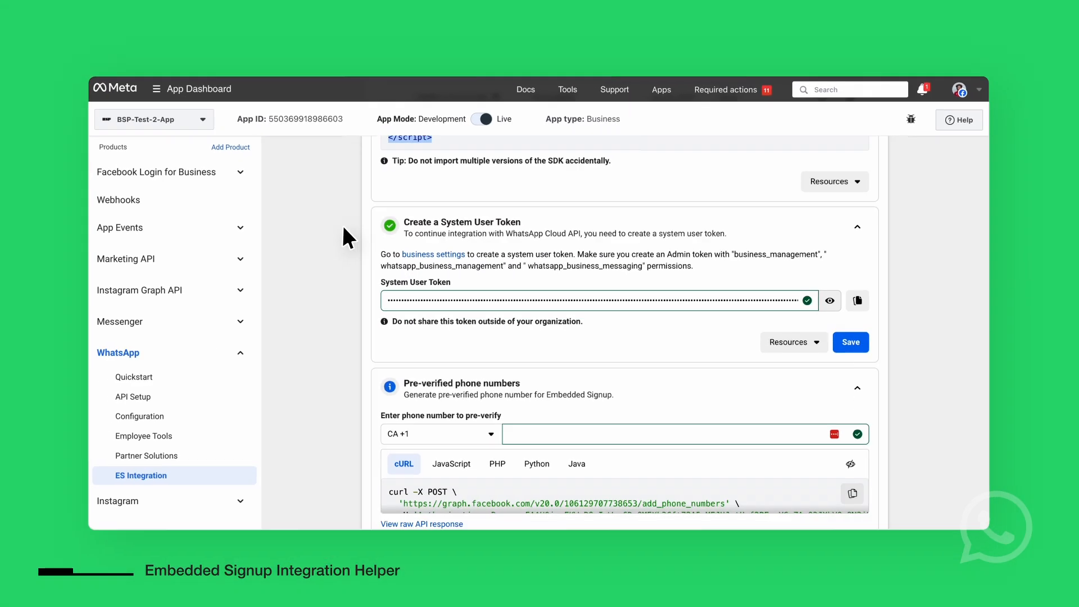
scroll("down", 3)
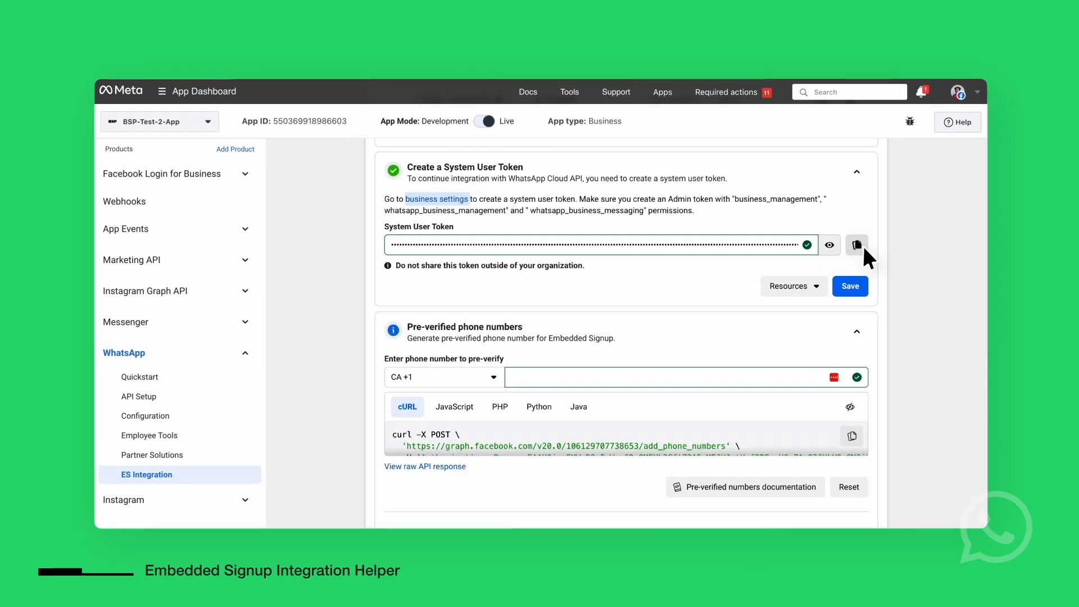
scroll("down", 3)
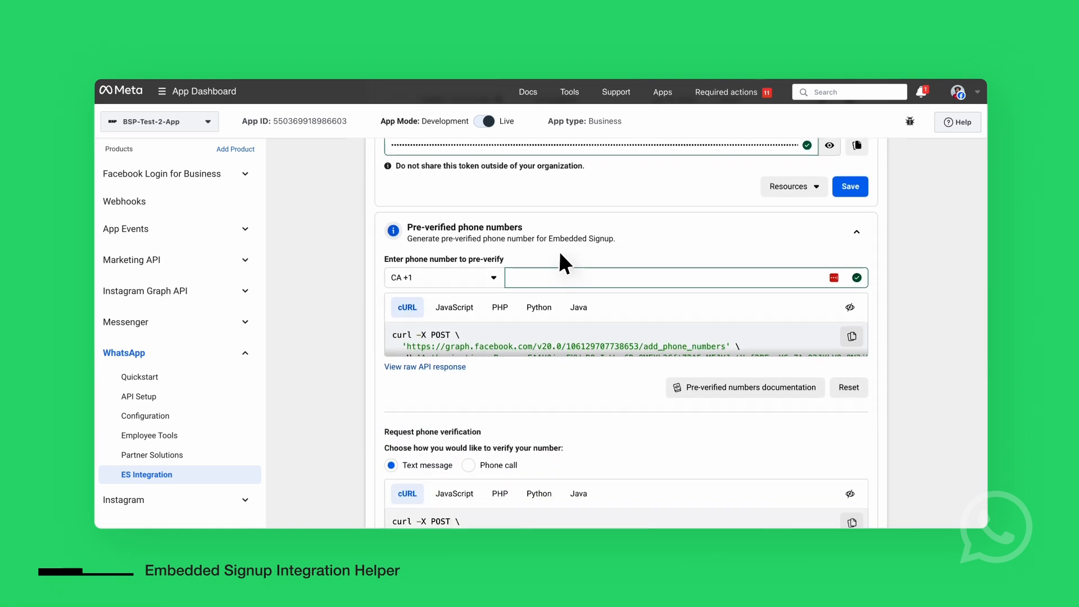
scroll("down", 3)
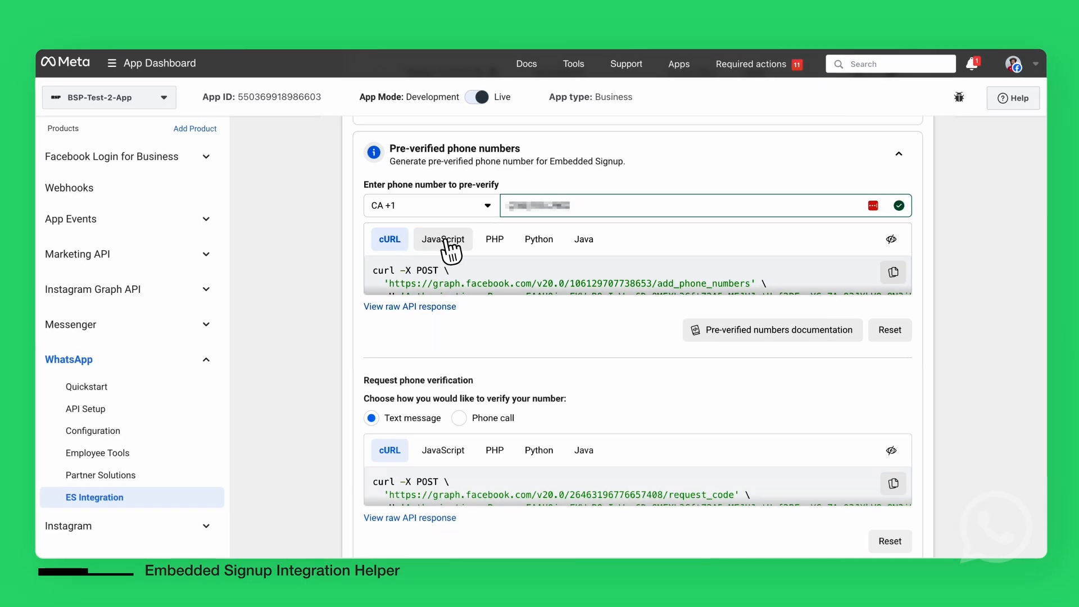
mouse_move(540, 239)
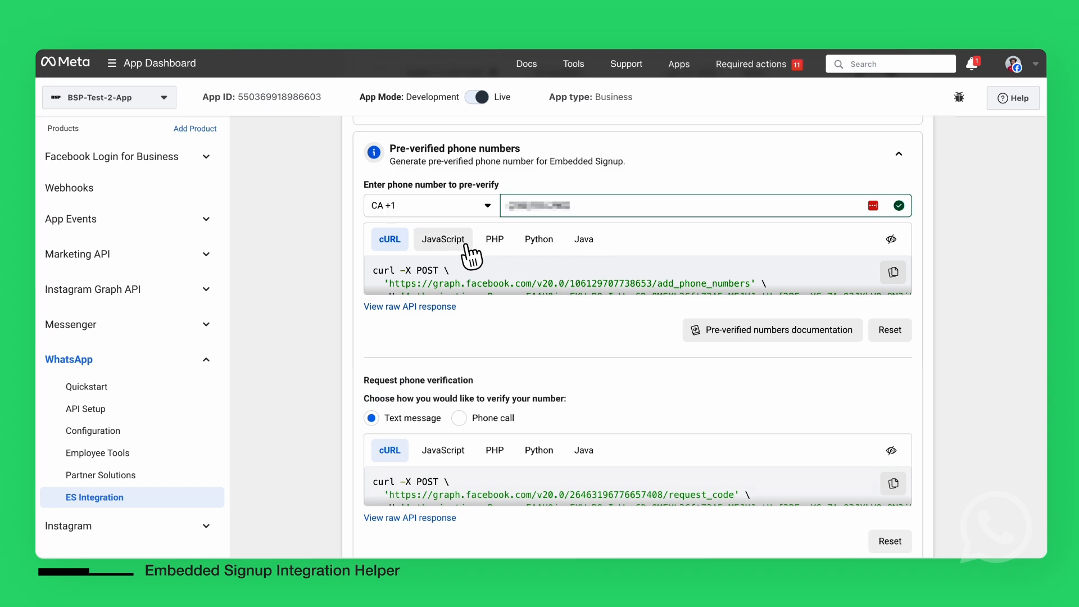
left_click(442, 239)
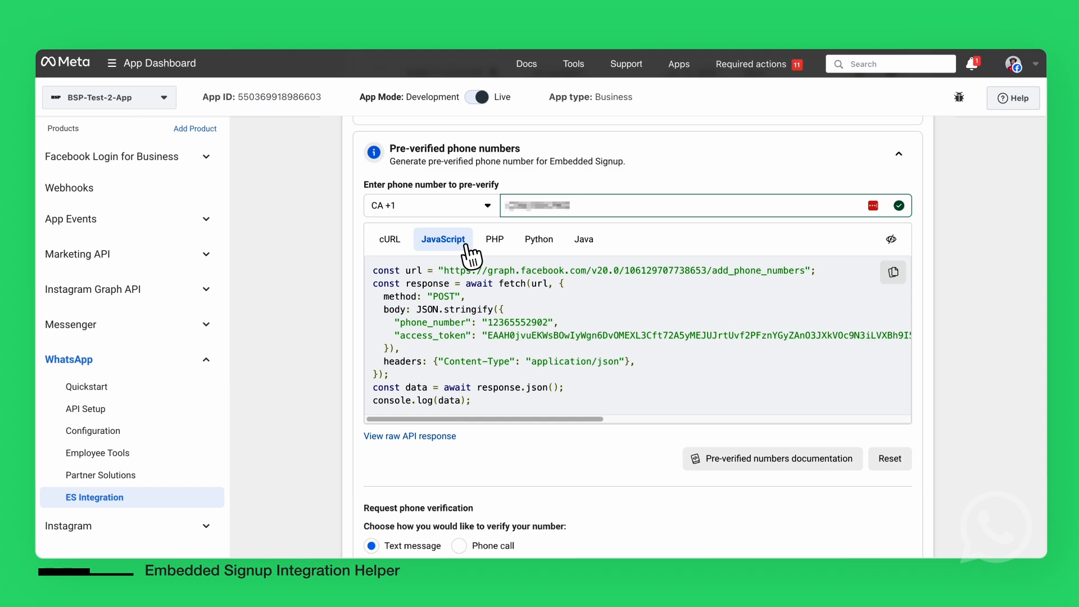
left_click(390, 239)
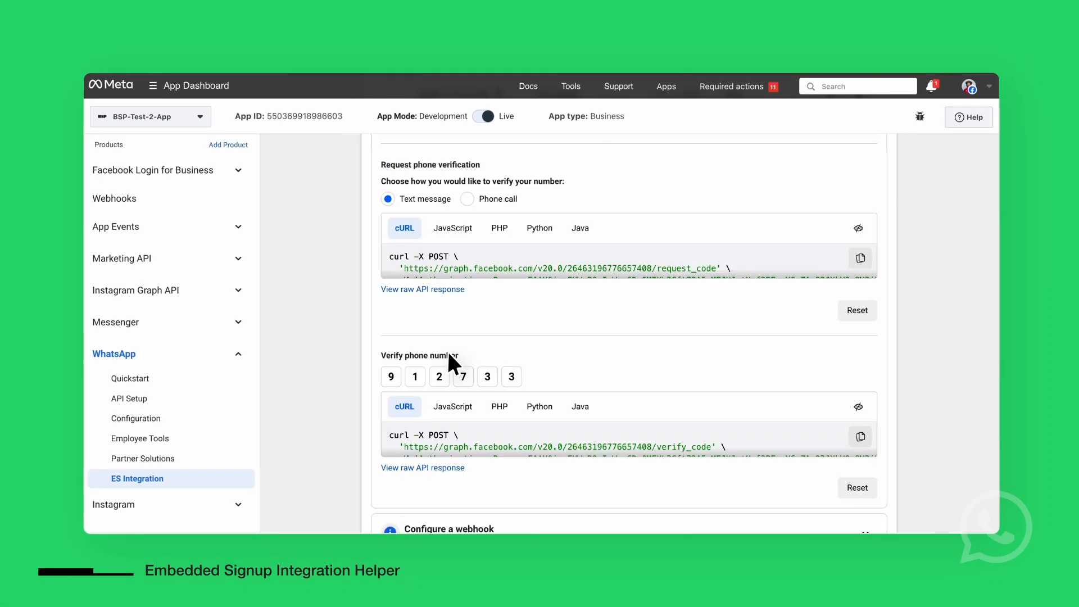
scroll("down", 3)
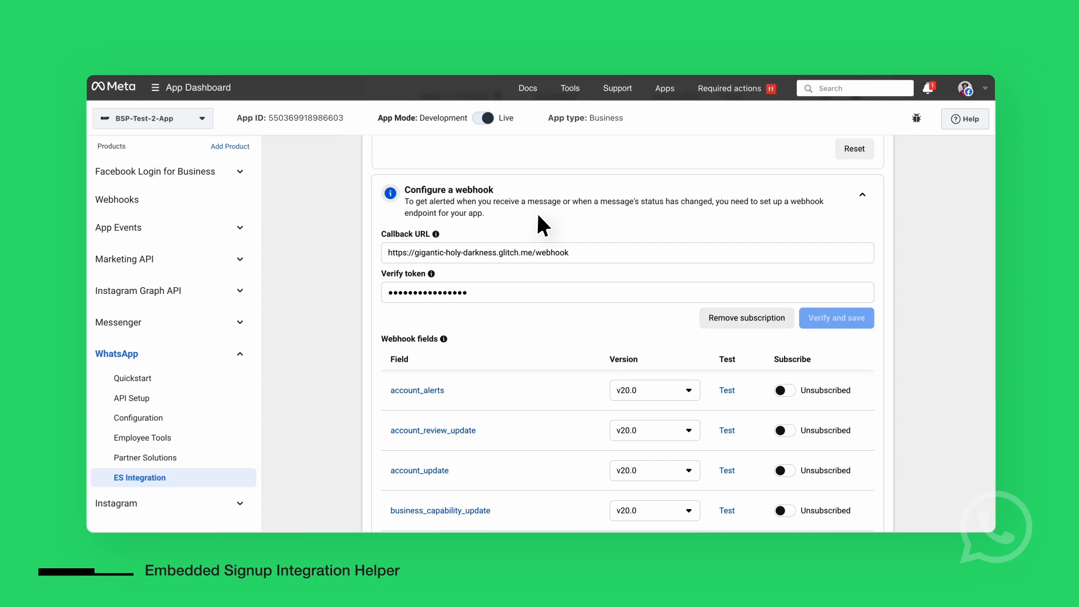
scroll("down", 3)
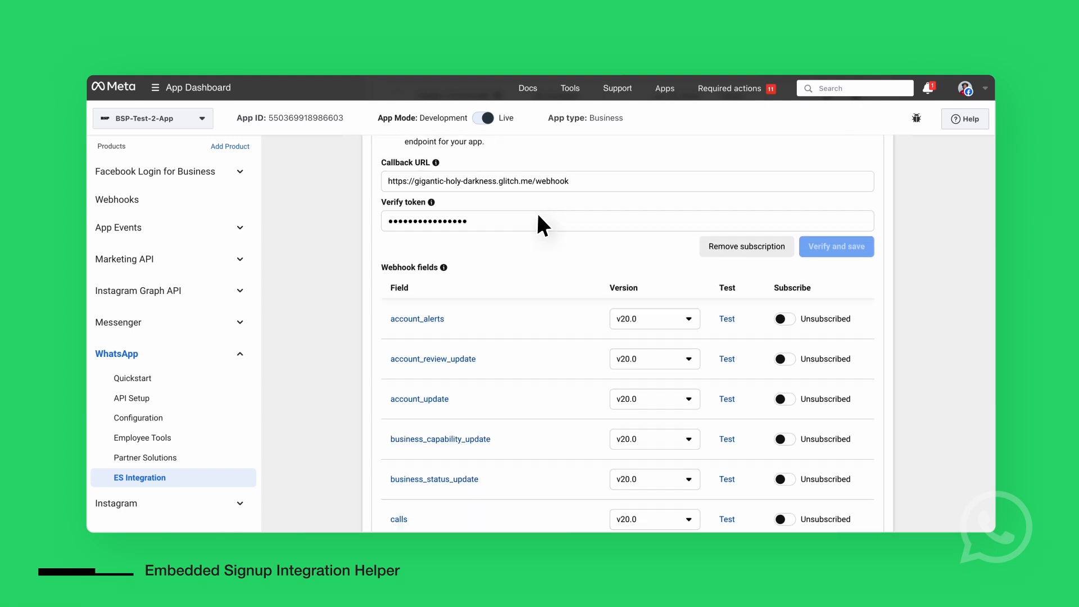
scroll("down", 3)
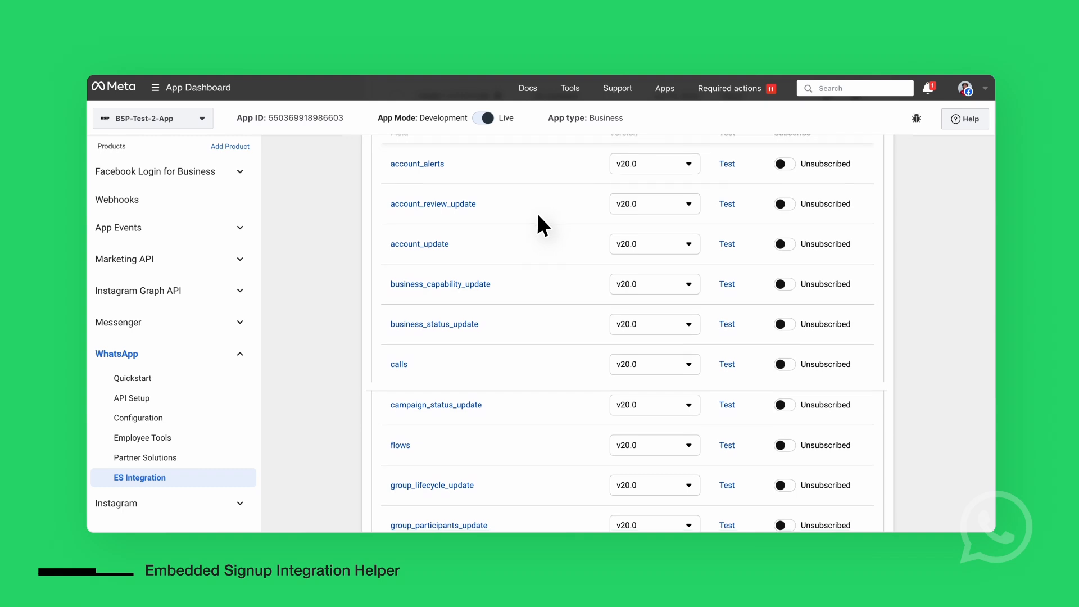
scroll("down", 3)
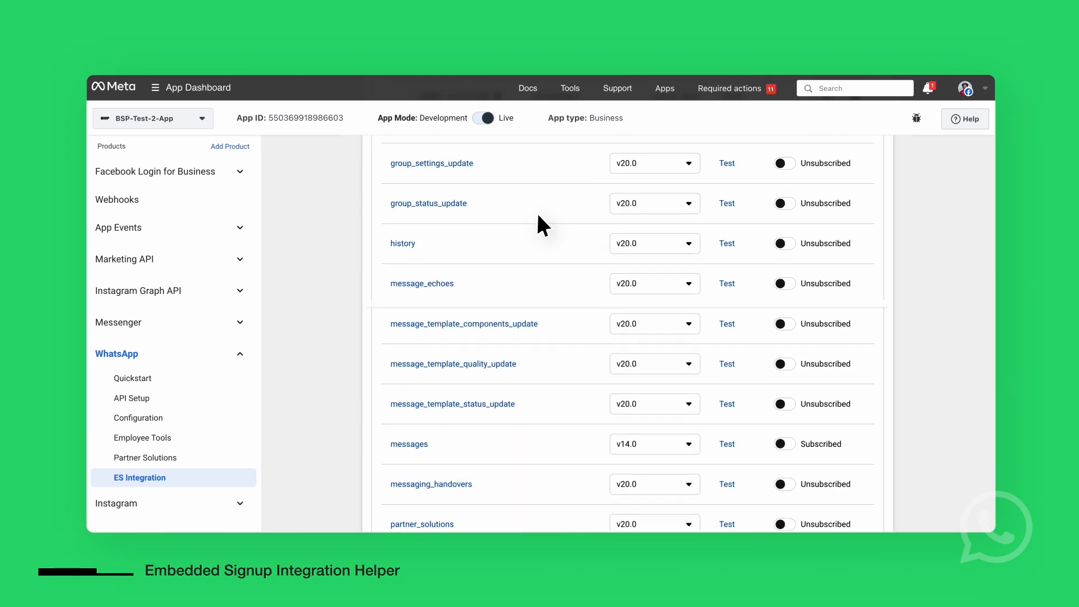
scroll("down", 3)
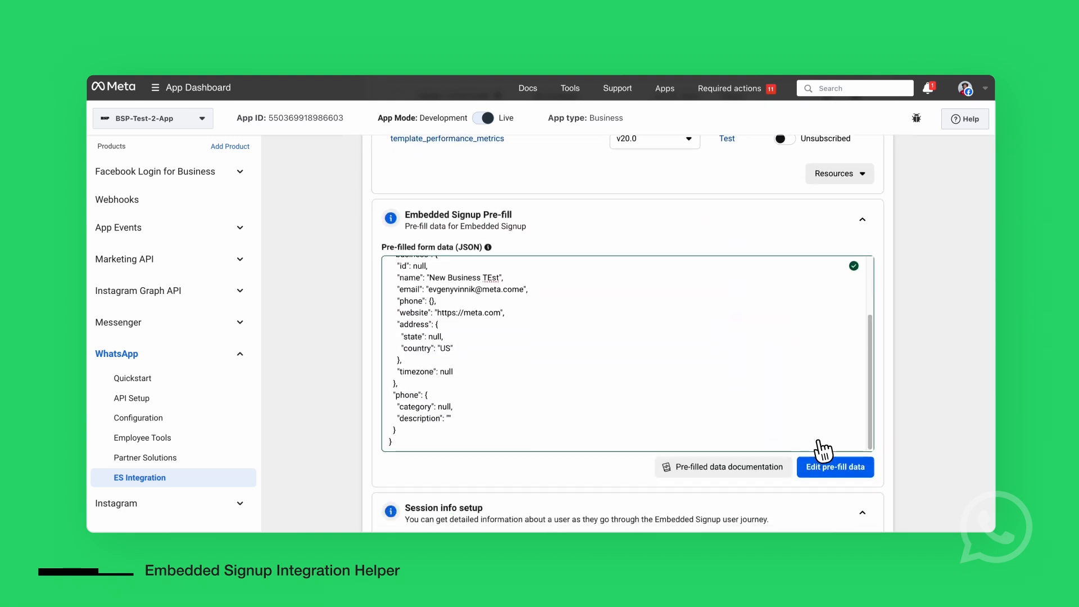
left_click(834, 467)
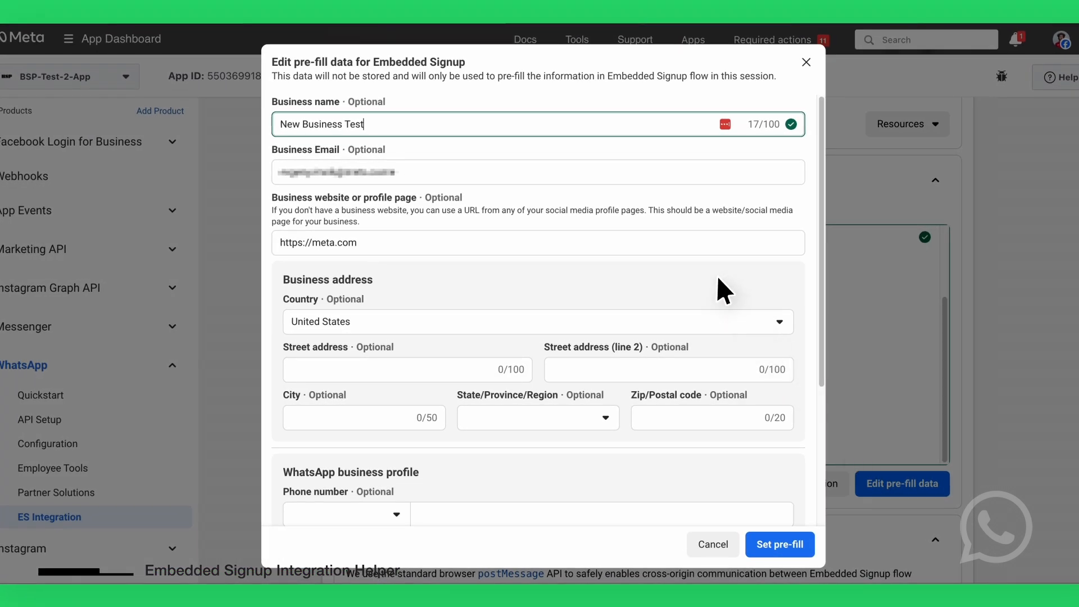
- Close the pre-fill editor and copy the Embedded Signup HTML code example
left_click(780, 545)
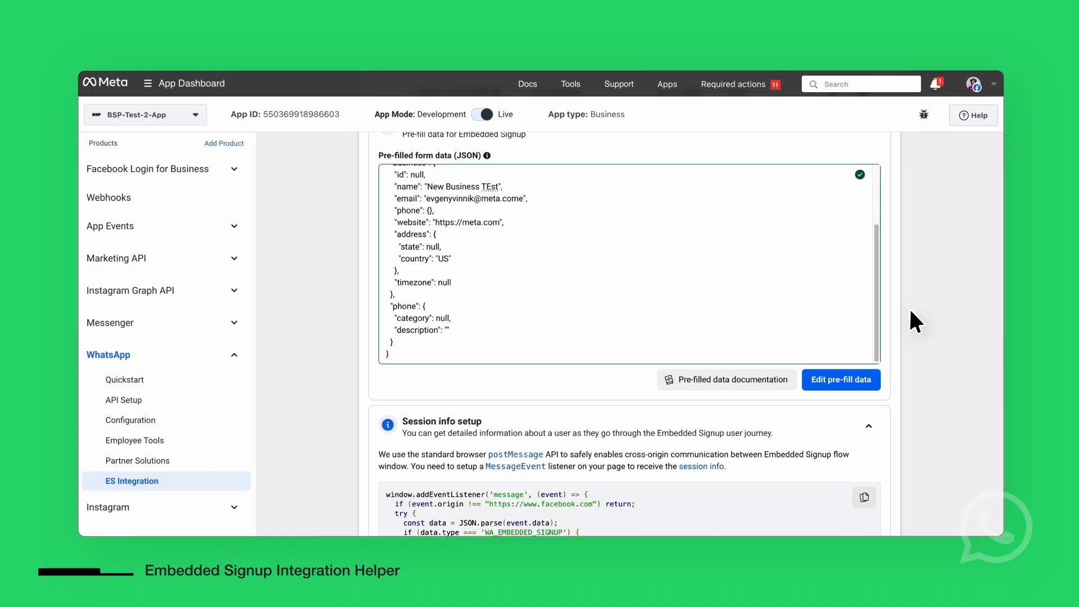
scroll("down", 3)
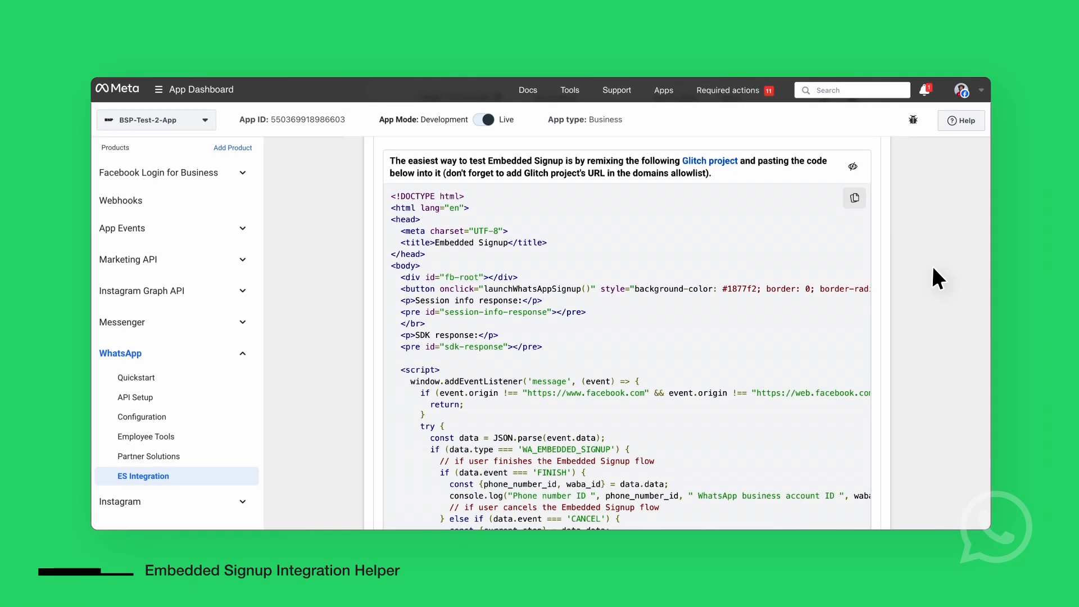
scroll("down", 3)
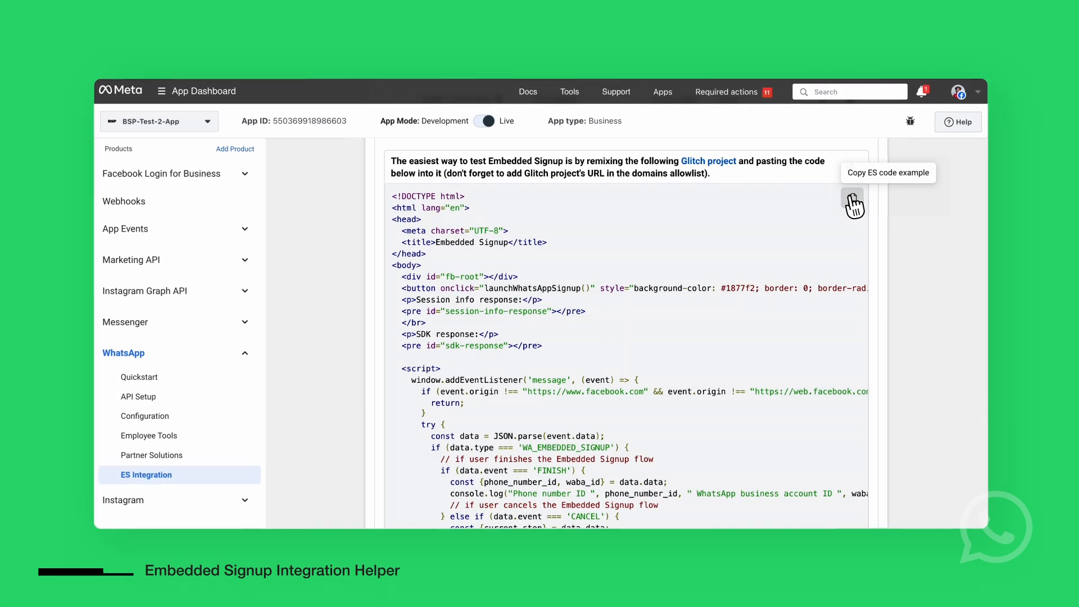
left_click(852, 203)
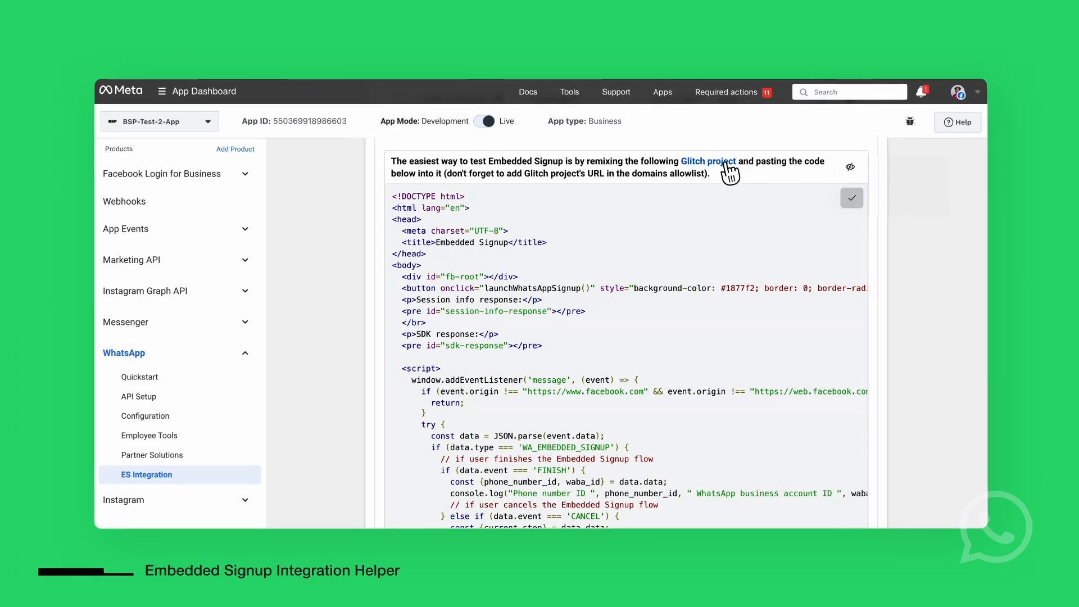
- Open the linked Glitch project and preview the app in a new window
left_click(708, 161)
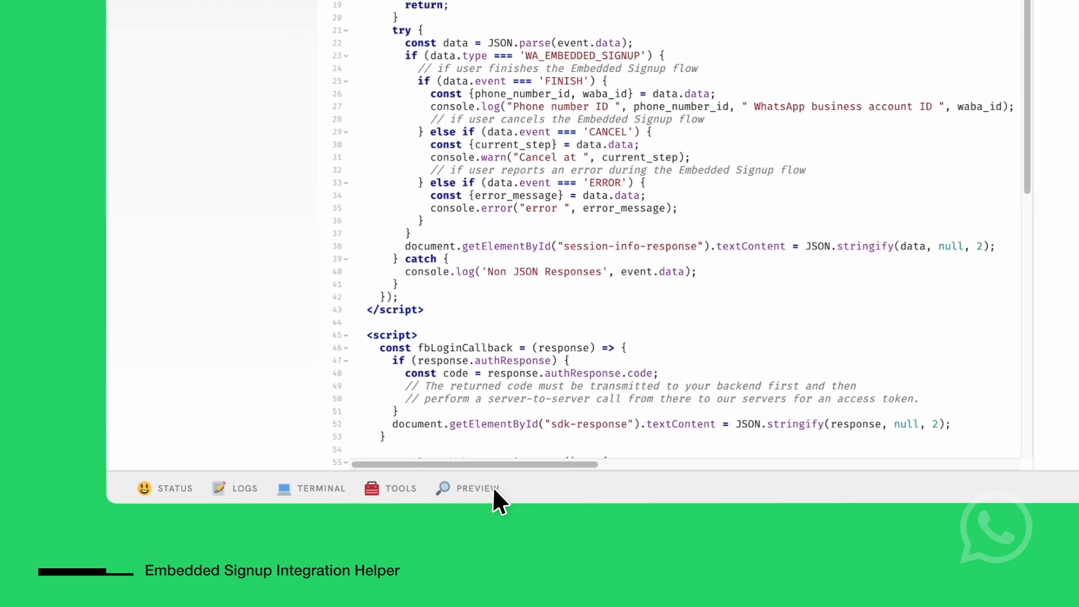
left_click(476, 488)
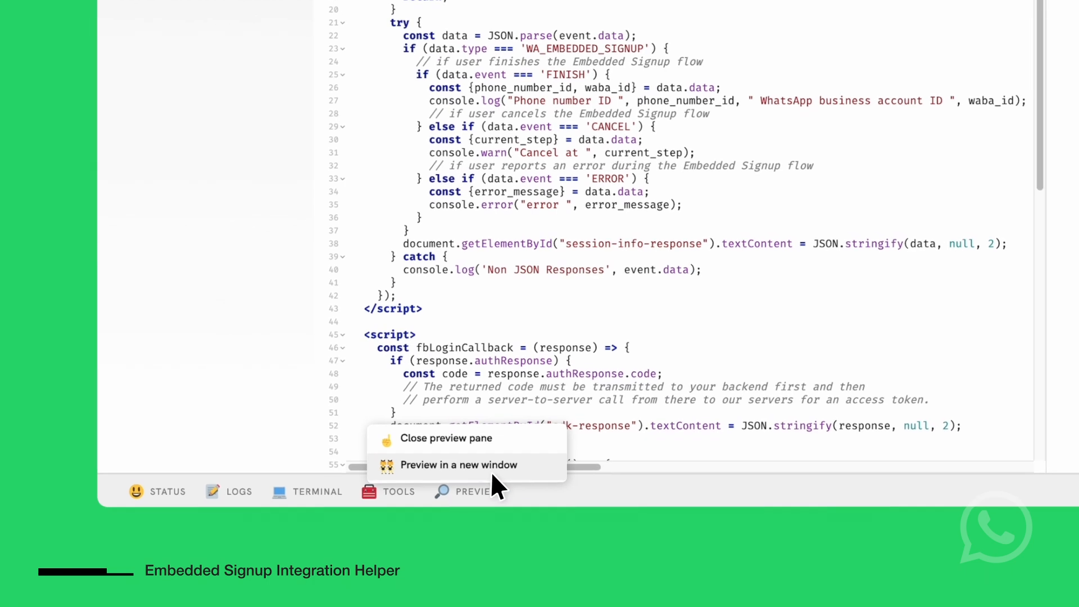
left_click(447, 438)
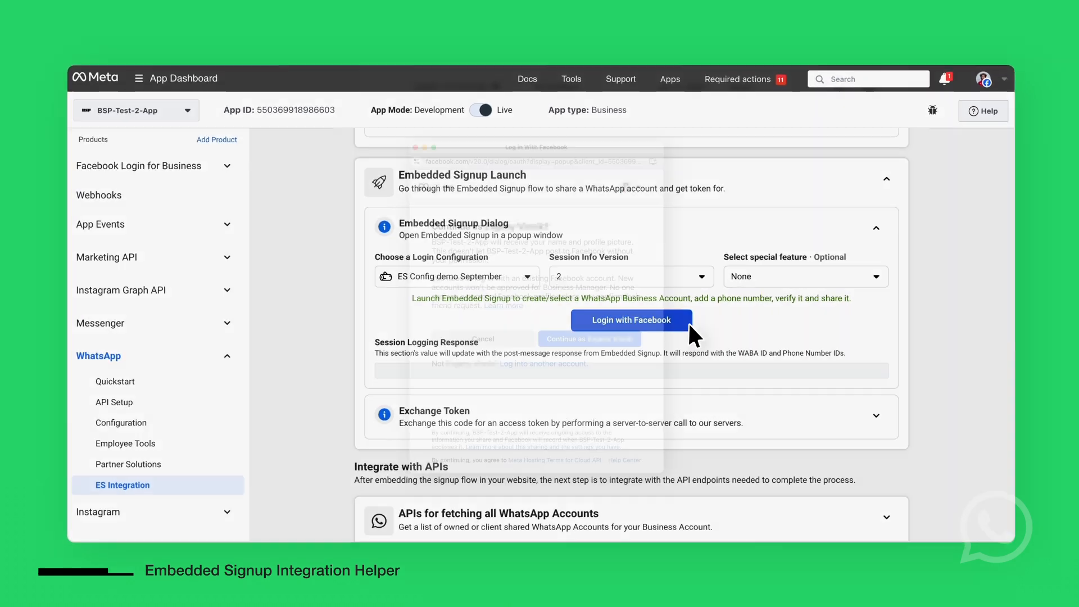
- Run Login with Facebook through Get started, confirm the business details, and finish
left_click(631, 320)
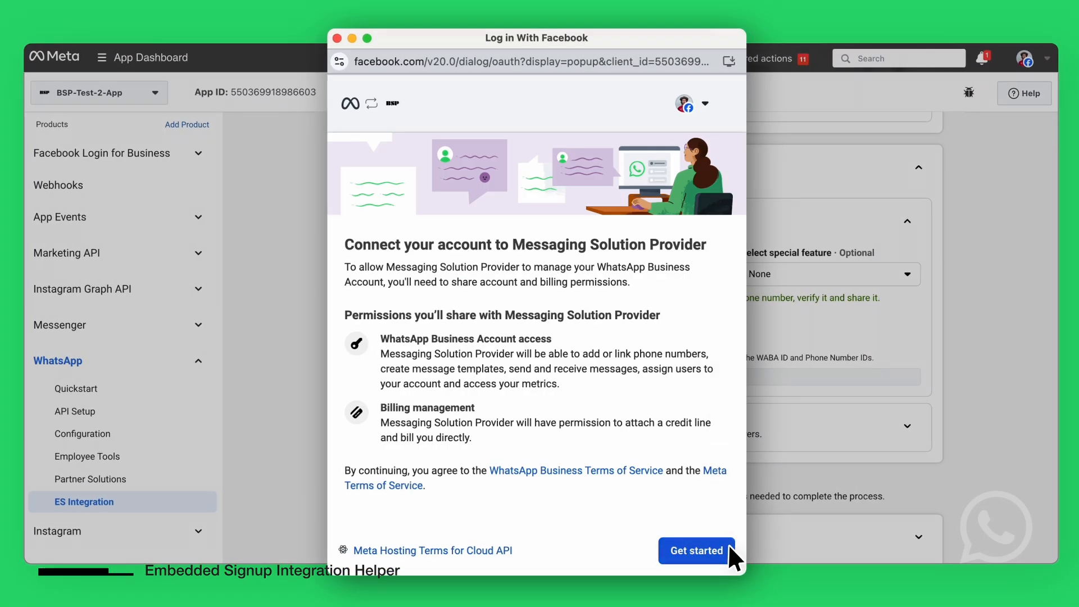
left_click(696, 550)
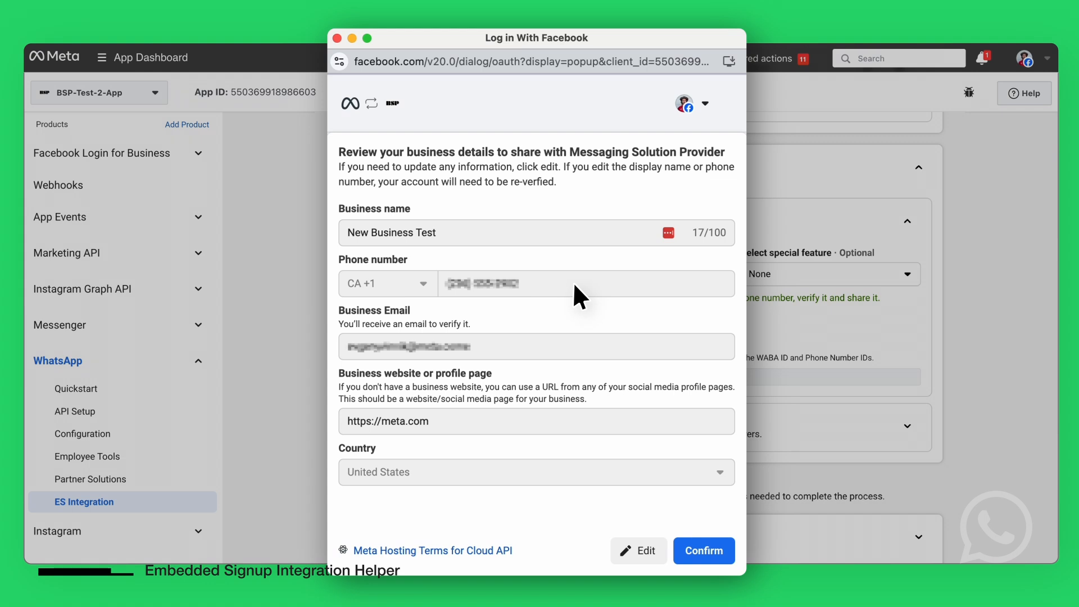
mouse_move(555, 246)
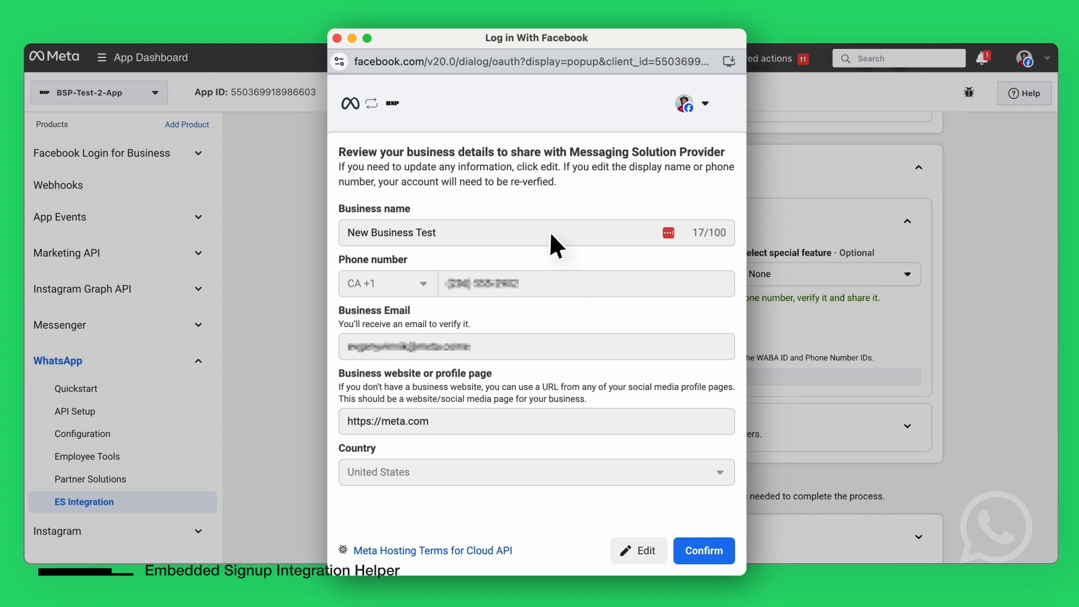
mouse_move(692, 489)
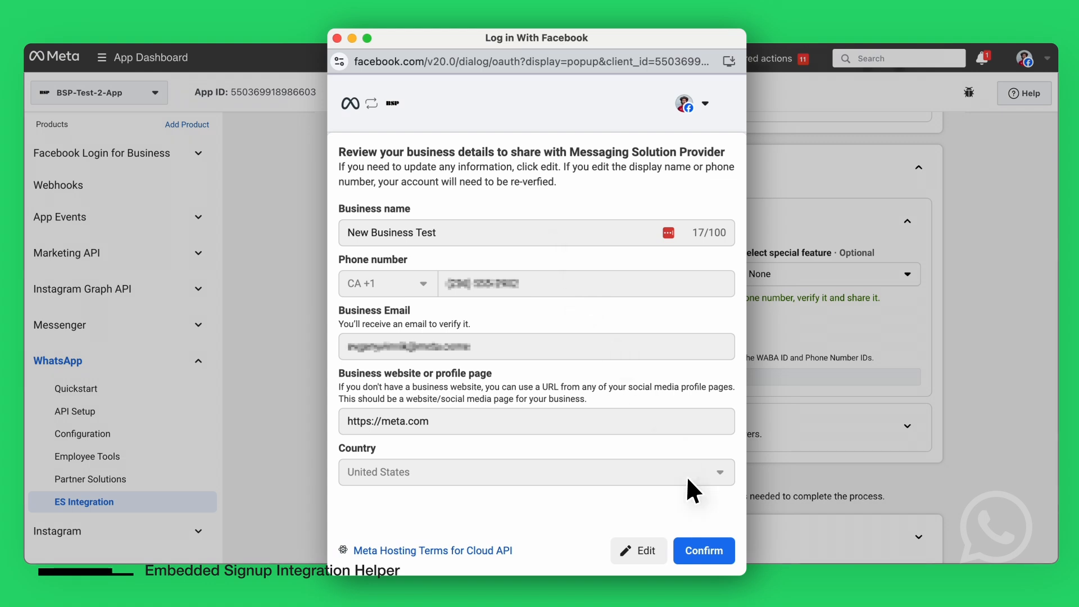
left_click(703, 551)
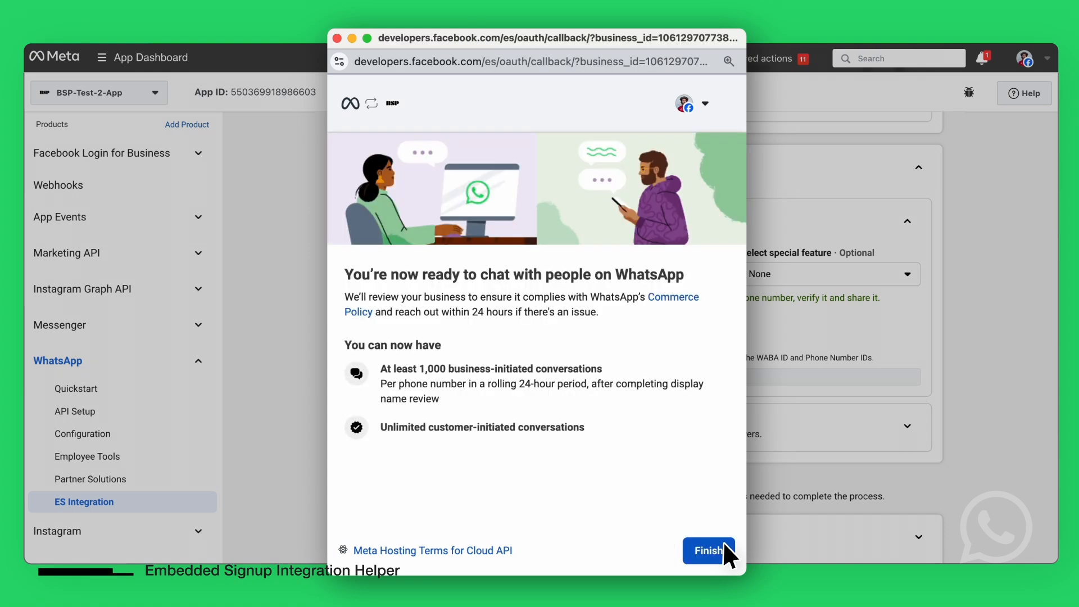
left_click(708, 551)
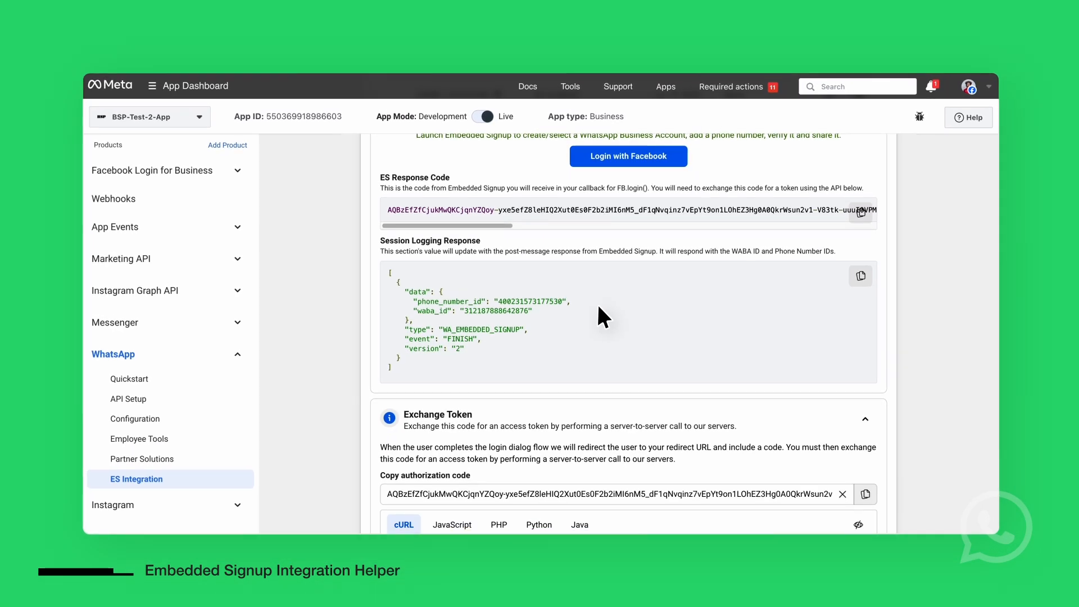
scroll("down", 3)
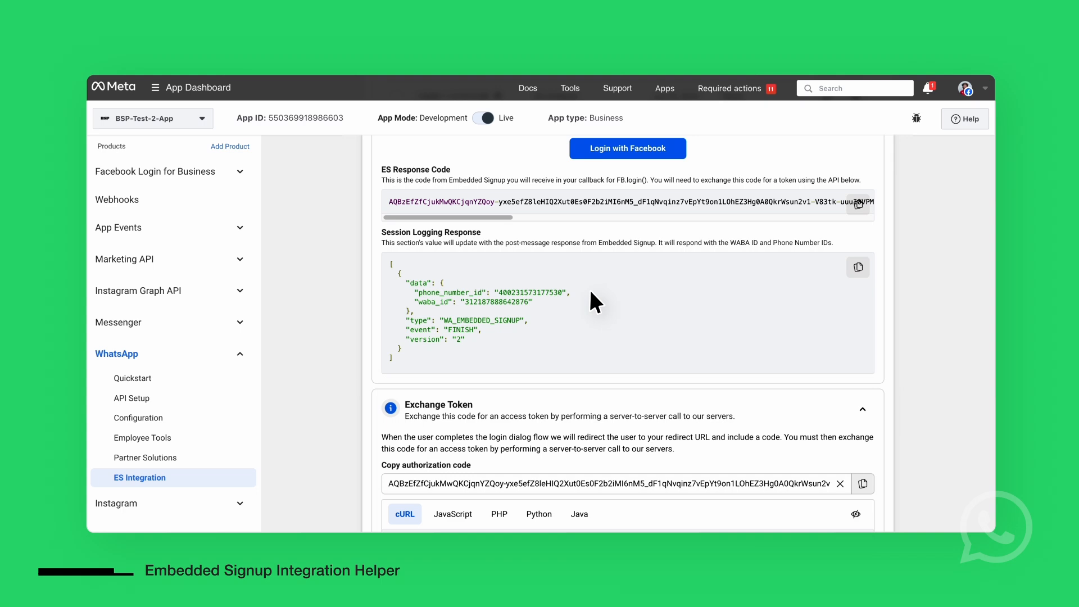
scroll("down", 3)
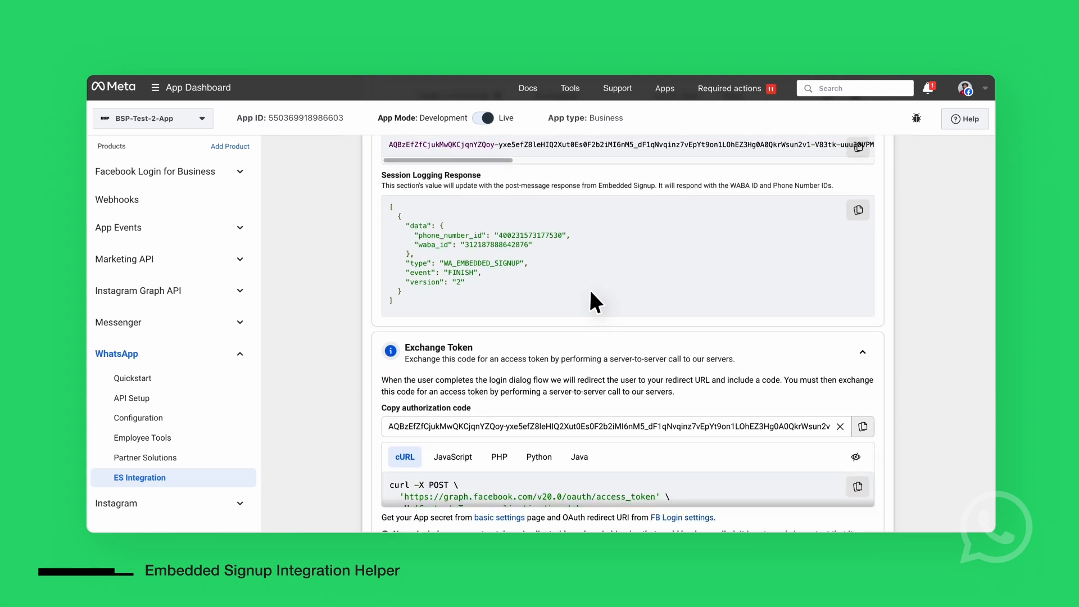
scroll("down", 3)
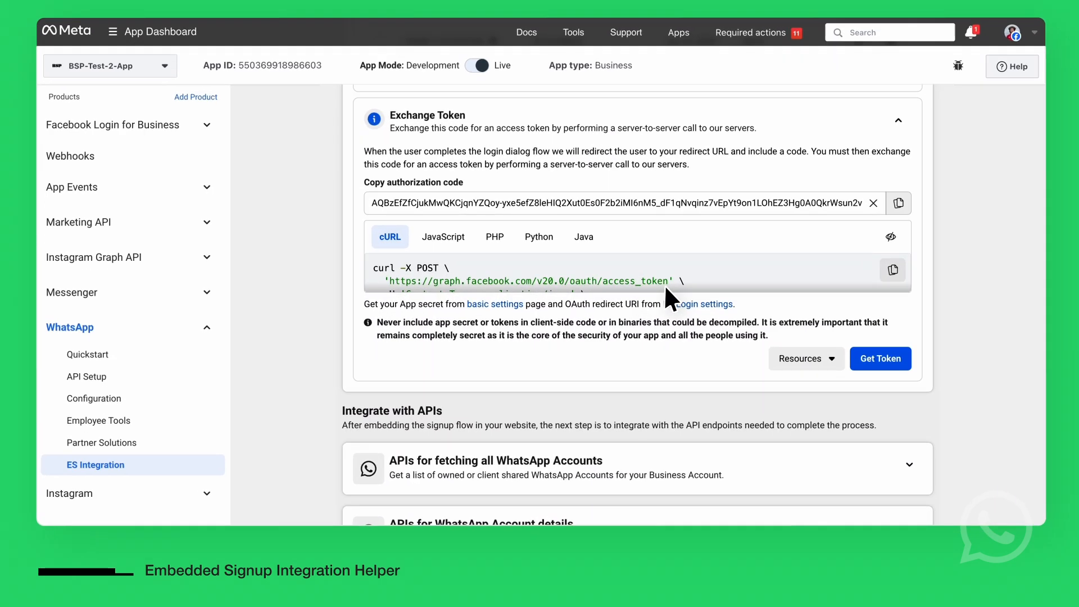
left_click(879, 358)
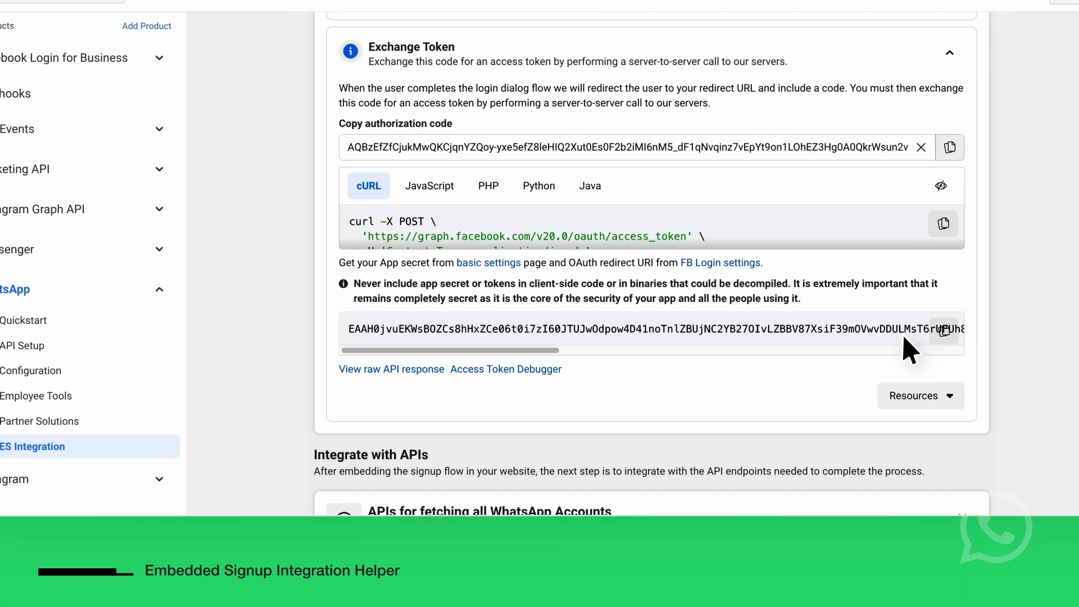
mouse_move(816, 234)
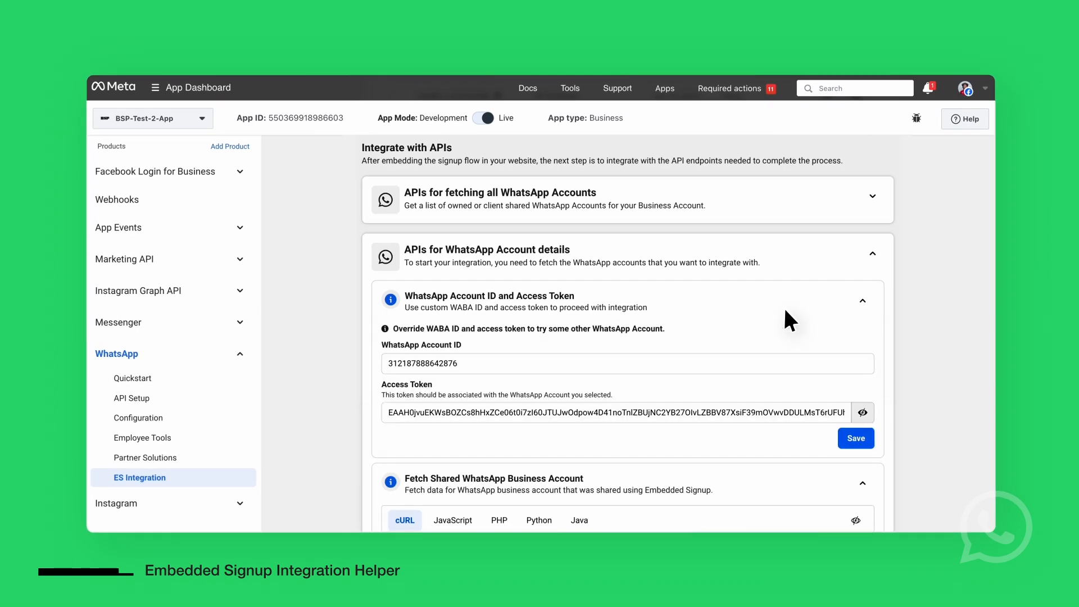
- Fetch the account's phone numbers and register the business number on WhatsApp Cloud API
scroll("down", 3)
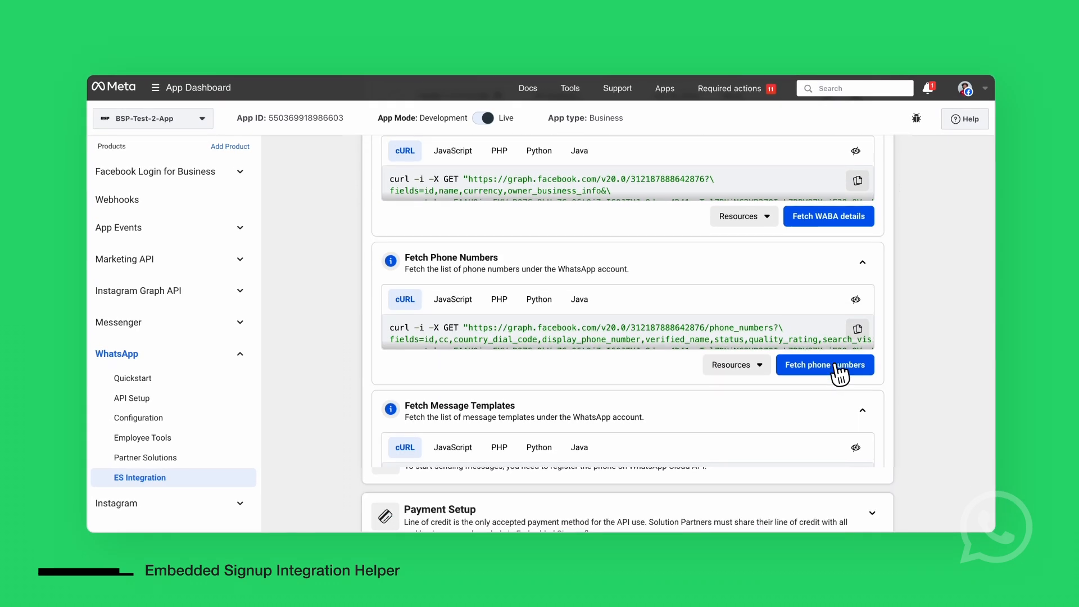
left_click(825, 364)
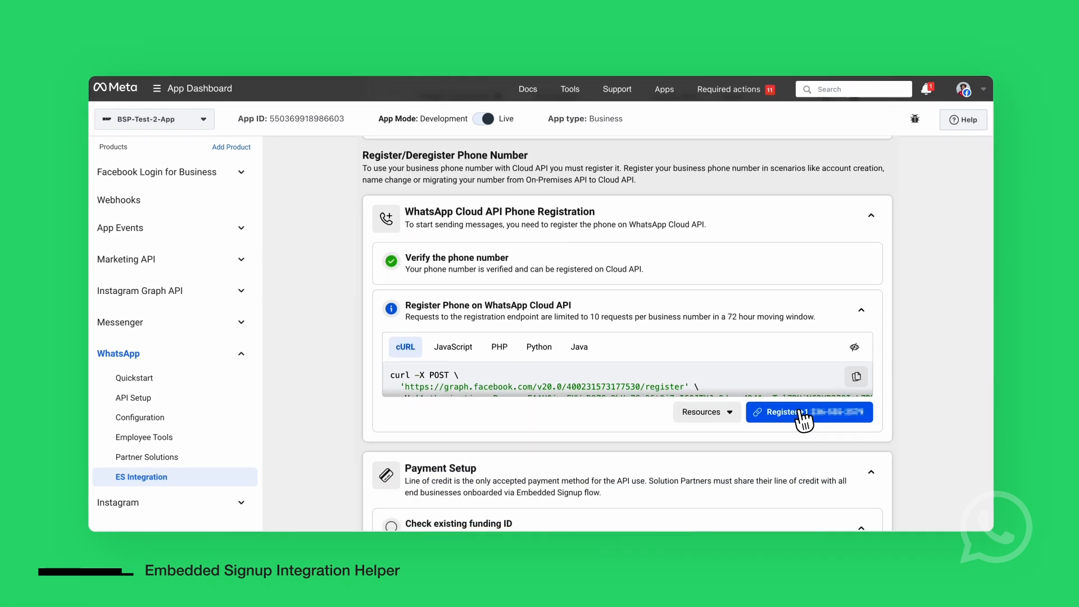
left_click(808, 411)
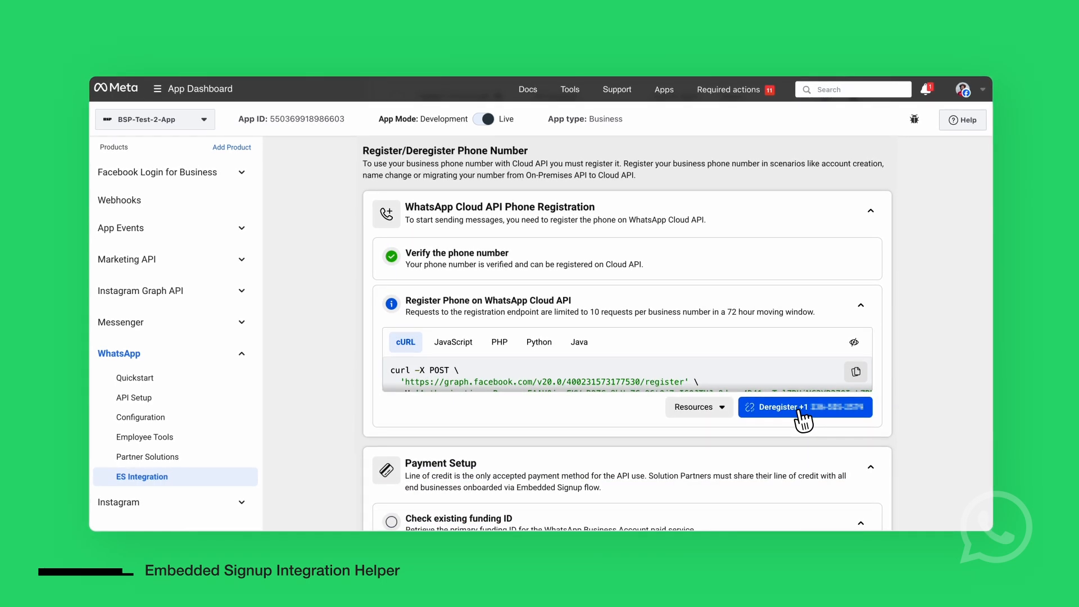
- Confirm a primary funding payment method is attached to the account
scroll("down", 3)
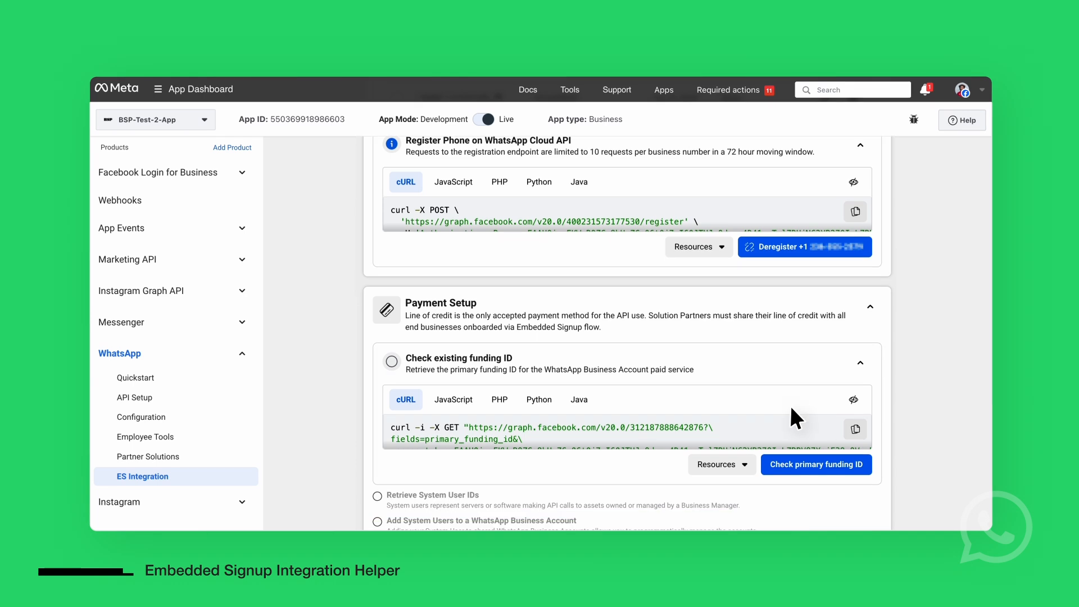
scroll("down", 3)
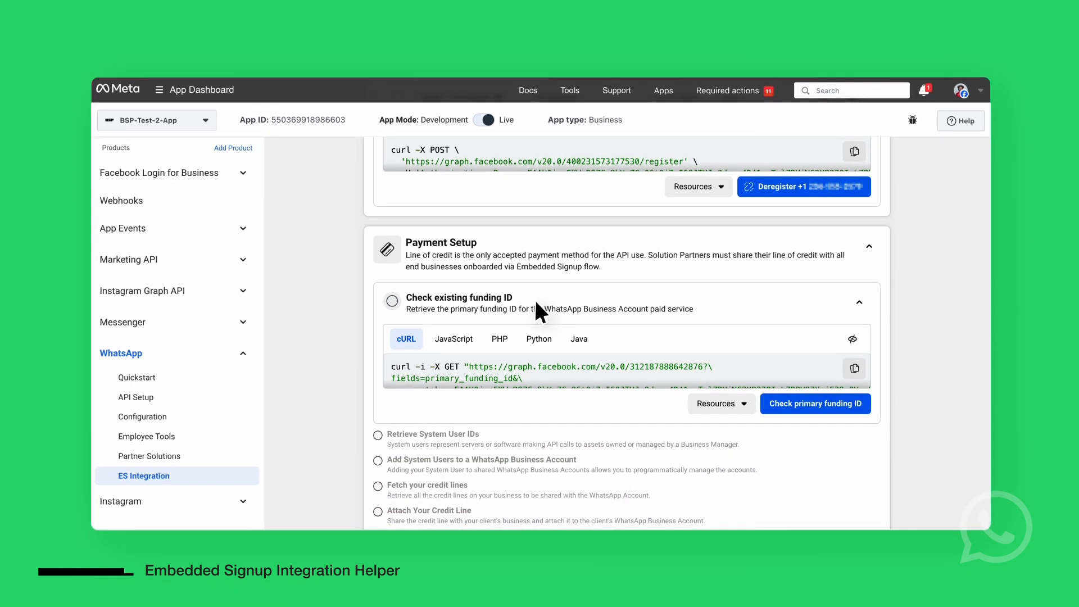
left_click(815, 403)
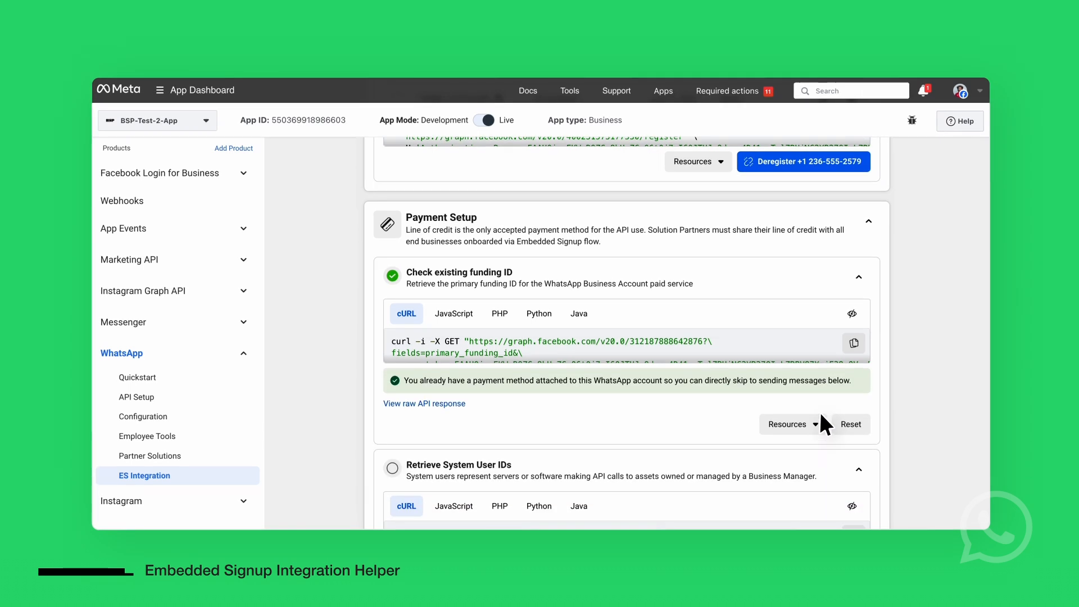
- Add the admin system user and send the Hello World template message
scroll("down", 3)
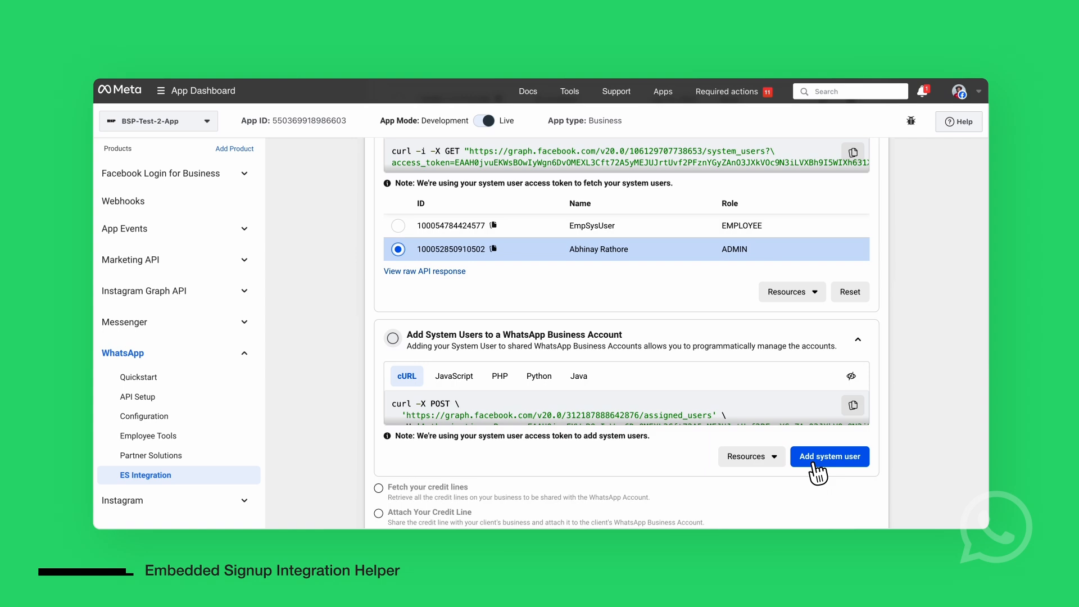
left_click(830, 456)
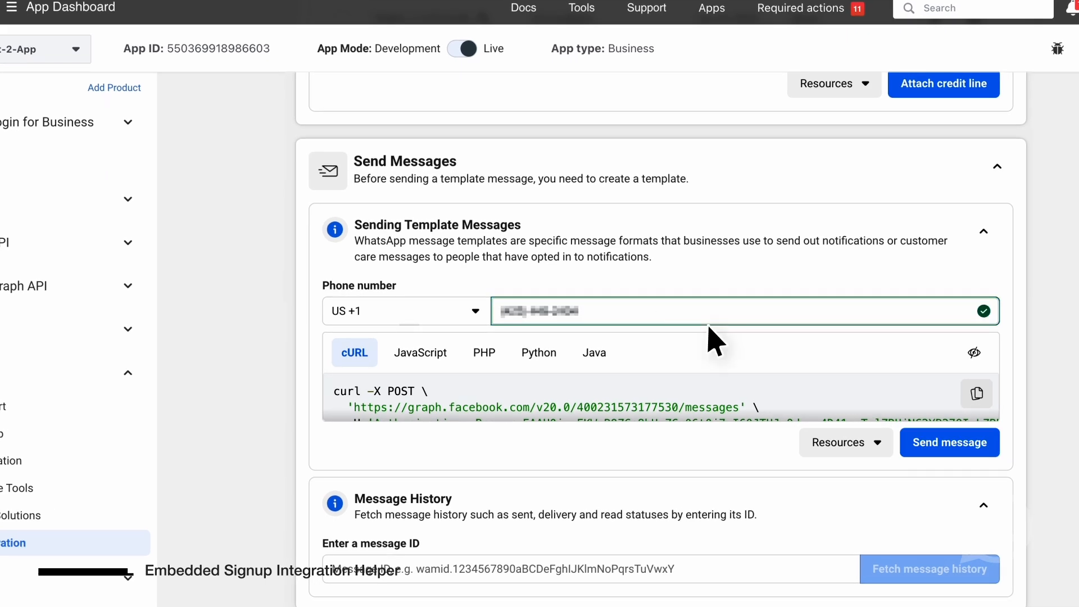
left_click(949, 442)
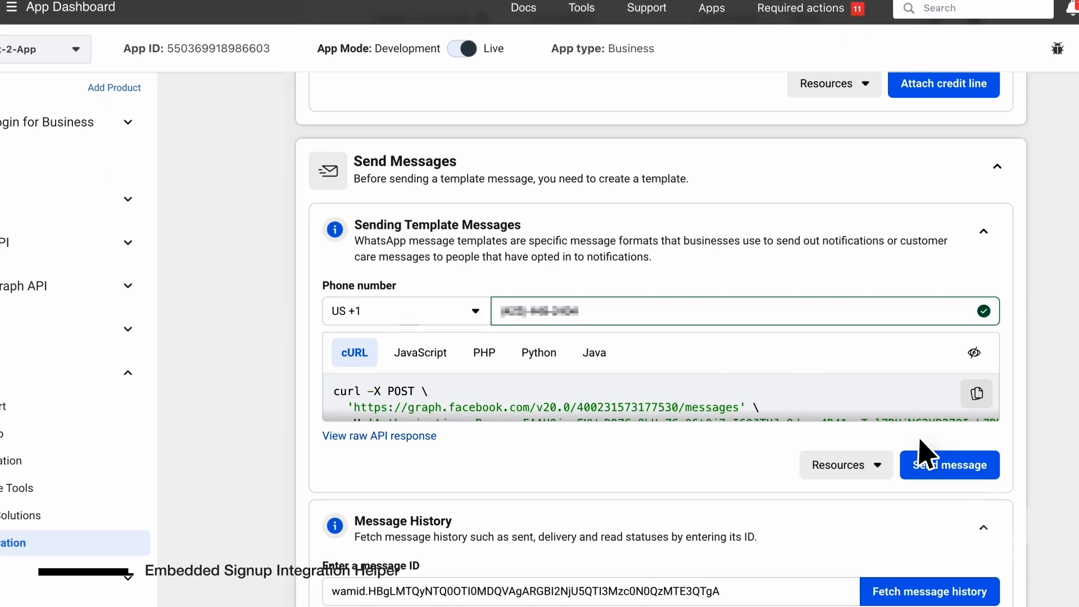
left_click(949, 465)
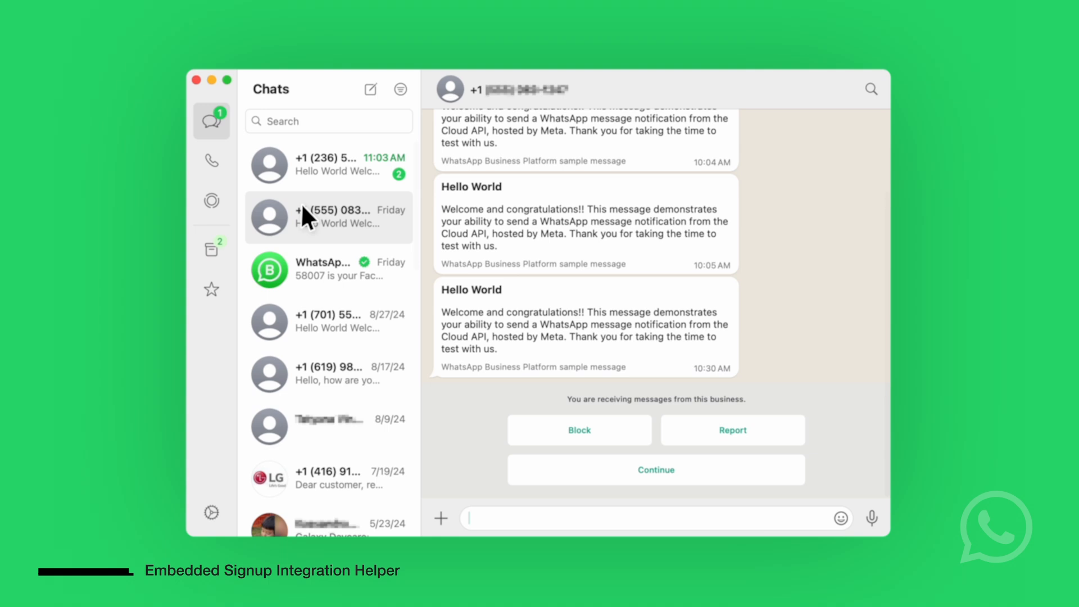
- Open the WhatsApp chat showing the received Hello World template message
left_click(329, 165)
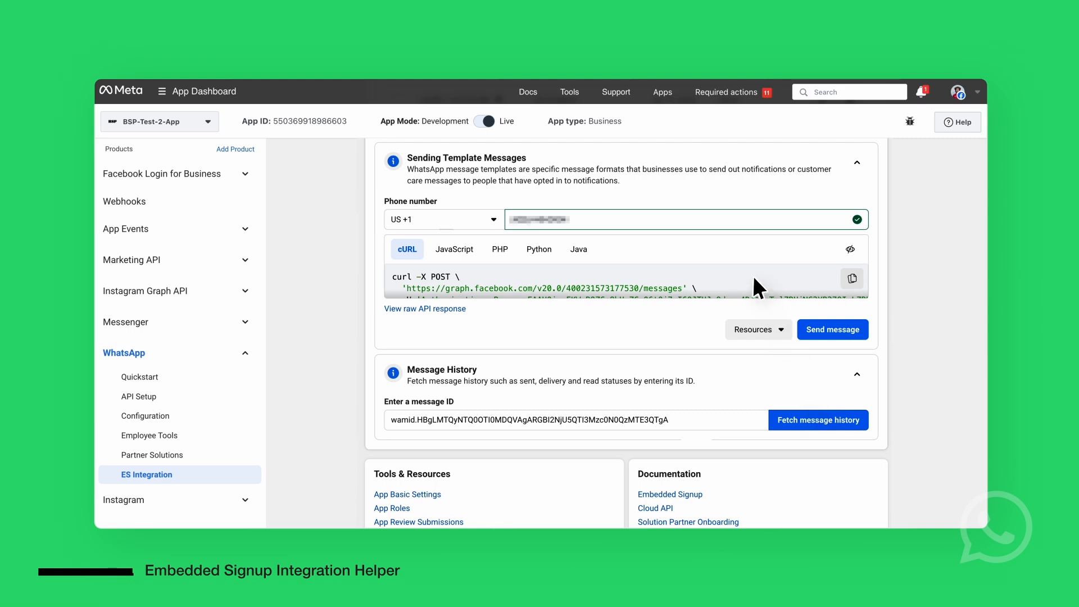
- Expand the sample_template cURL request, then scroll to the webhook subscription steps
left_click(853, 249)
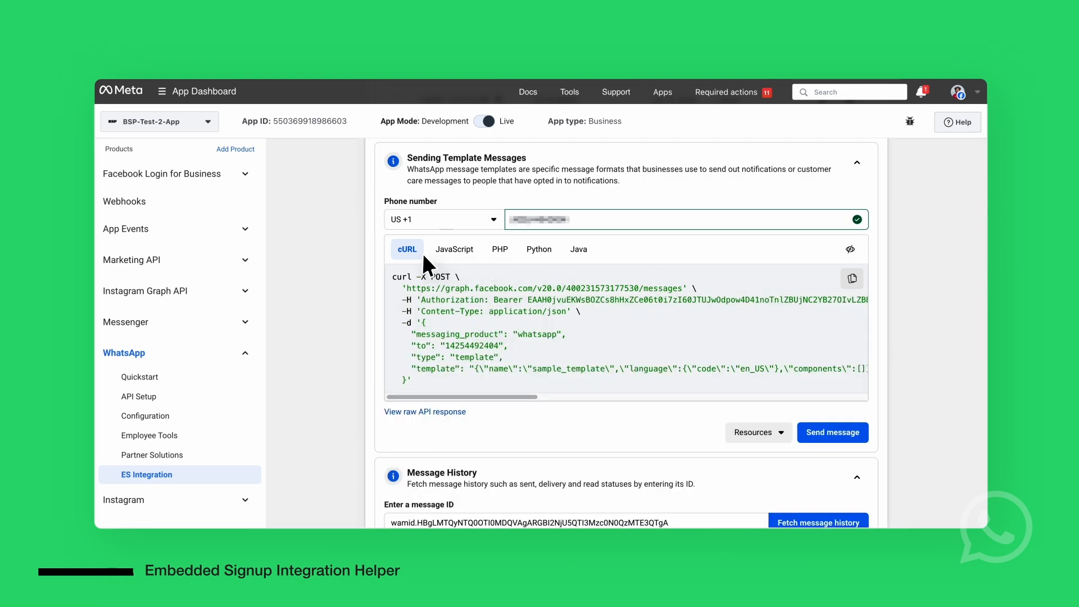
mouse_move(540, 248)
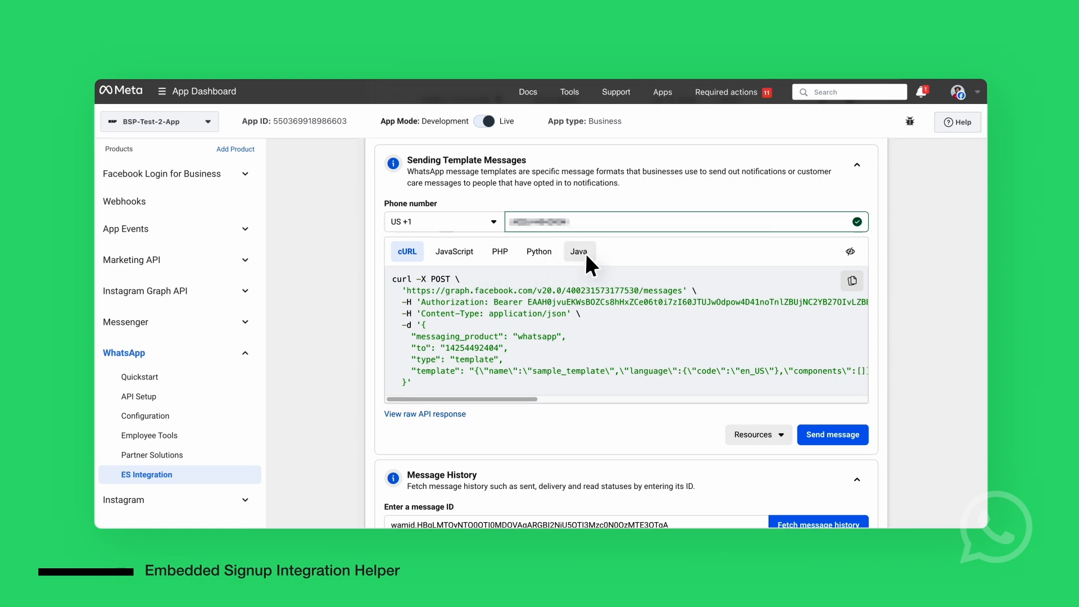
scroll("down", 3)
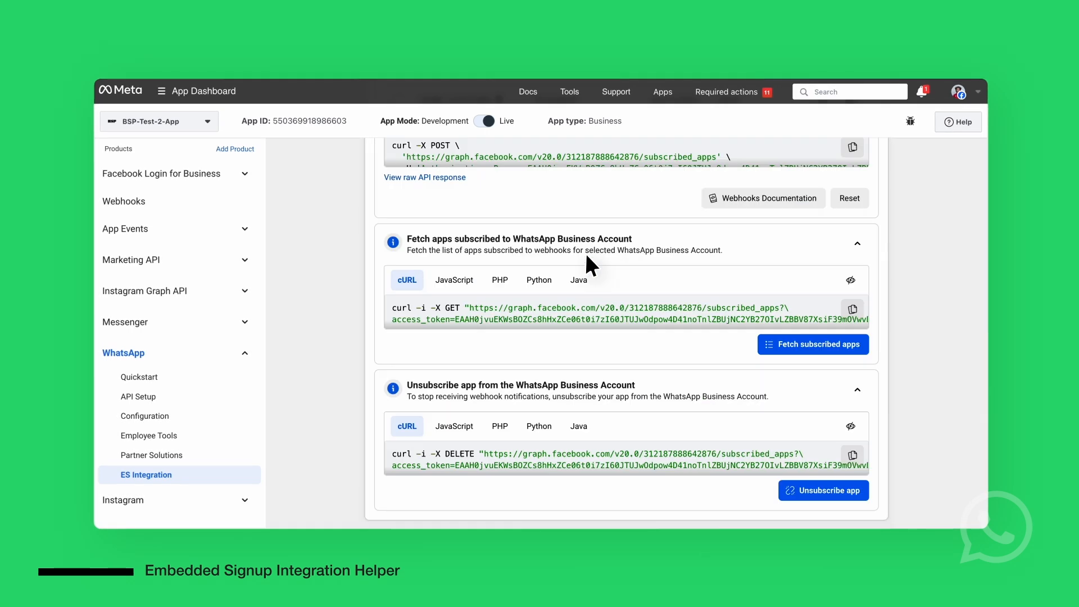